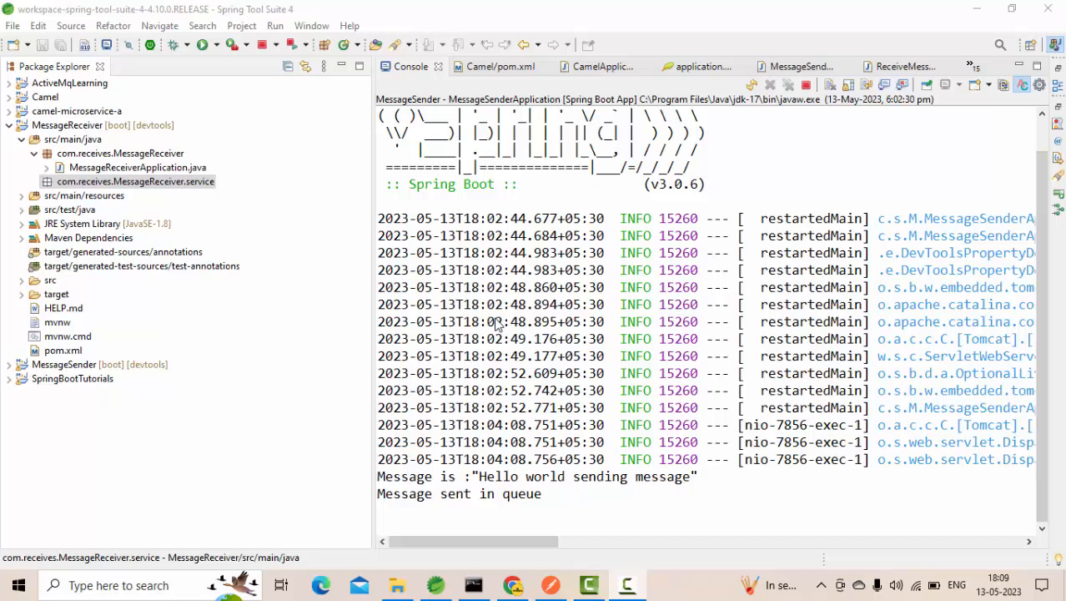
mouse_move(517, 501)
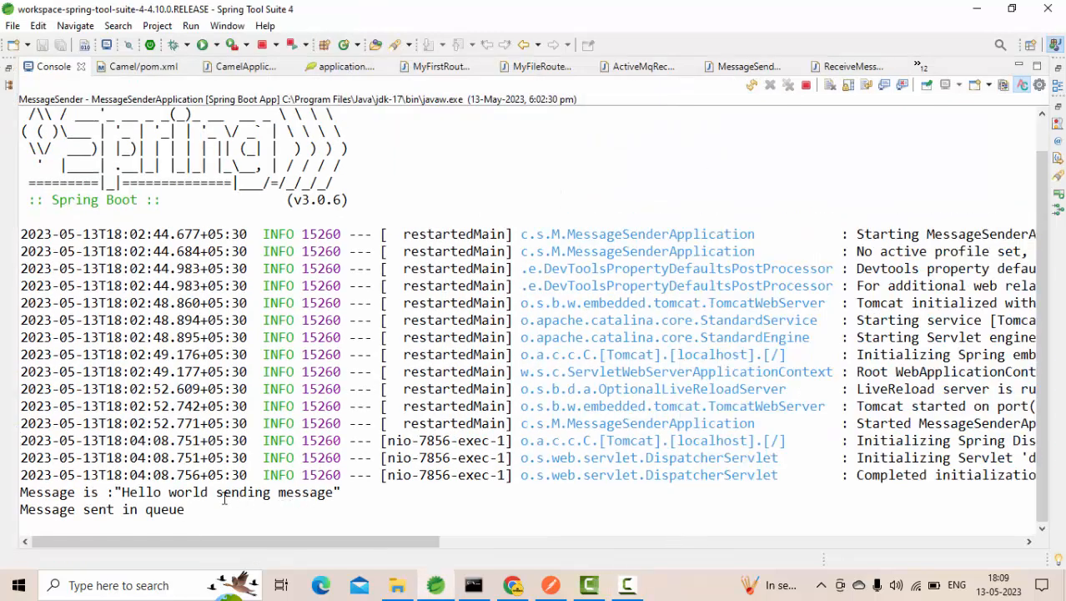
- Browse the learning queue under anycast, listing its three stored text messages
double_click(180, 491)
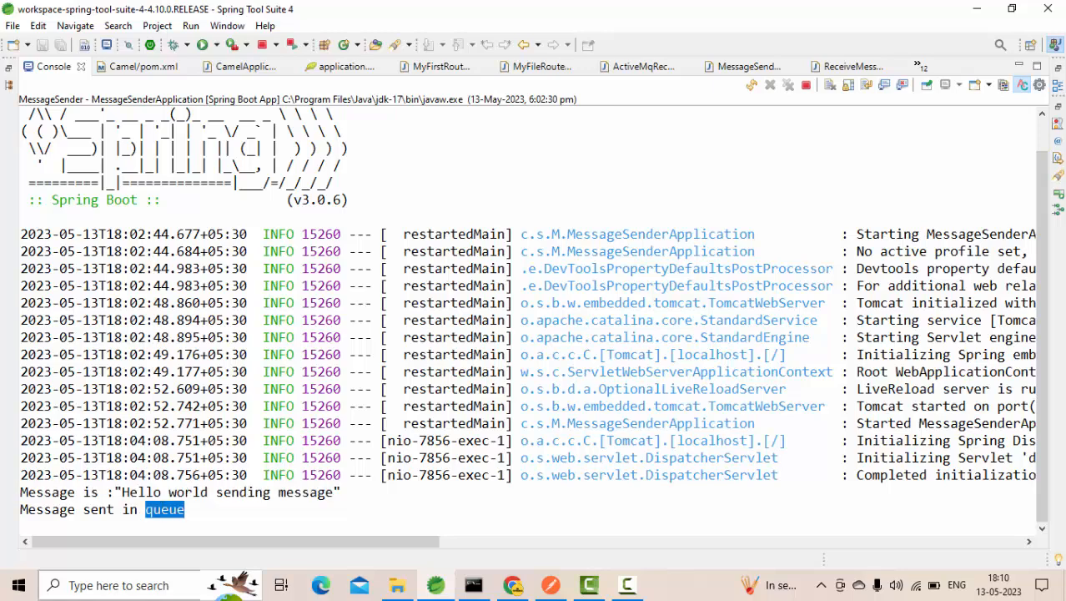
mouse_move(513, 584)
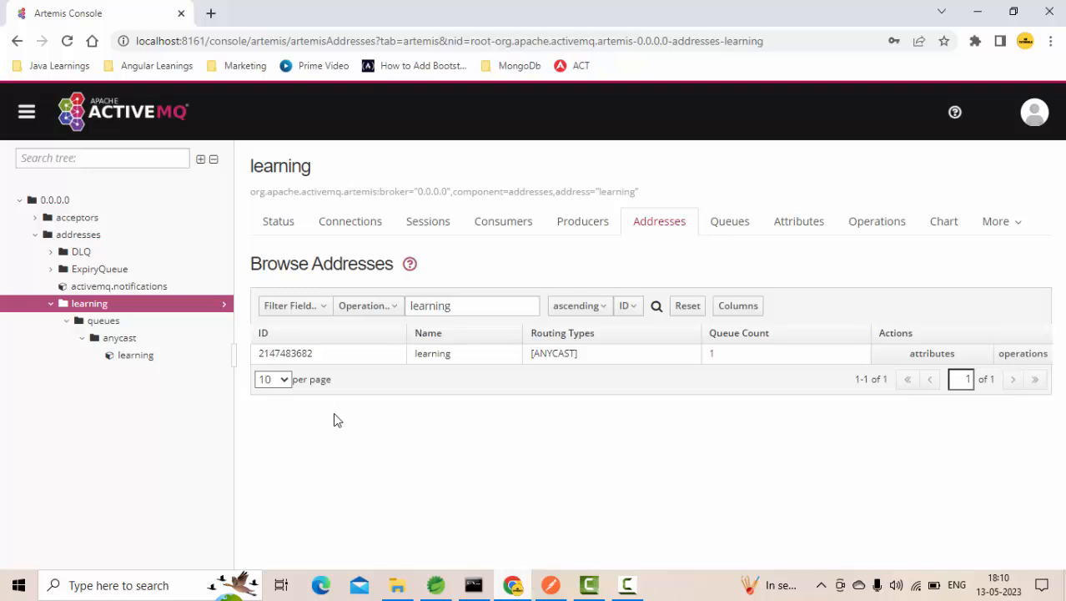
click(135, 354)
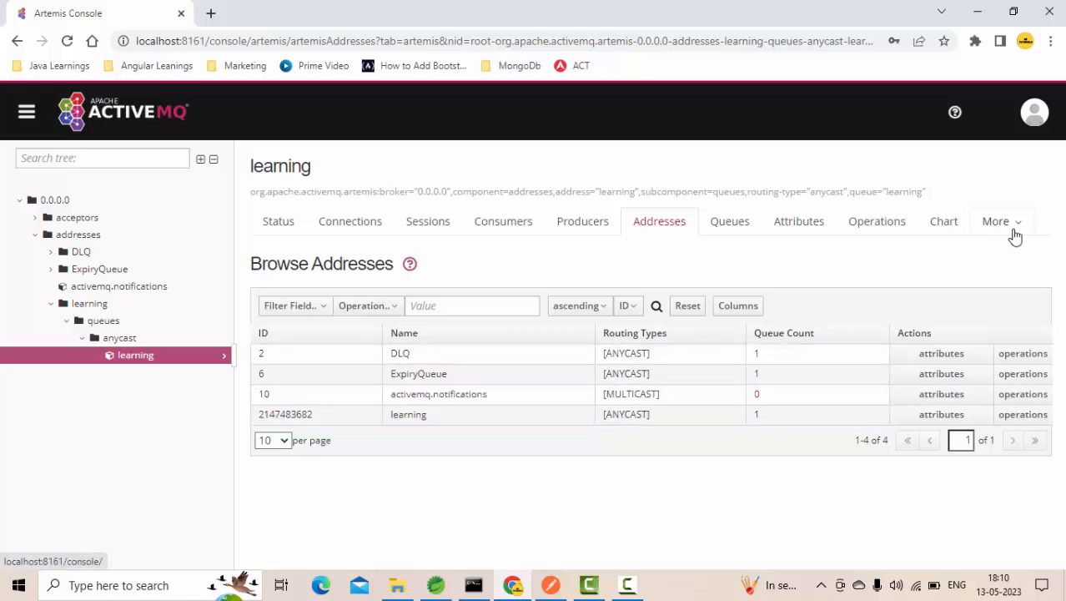
click(994, 220)
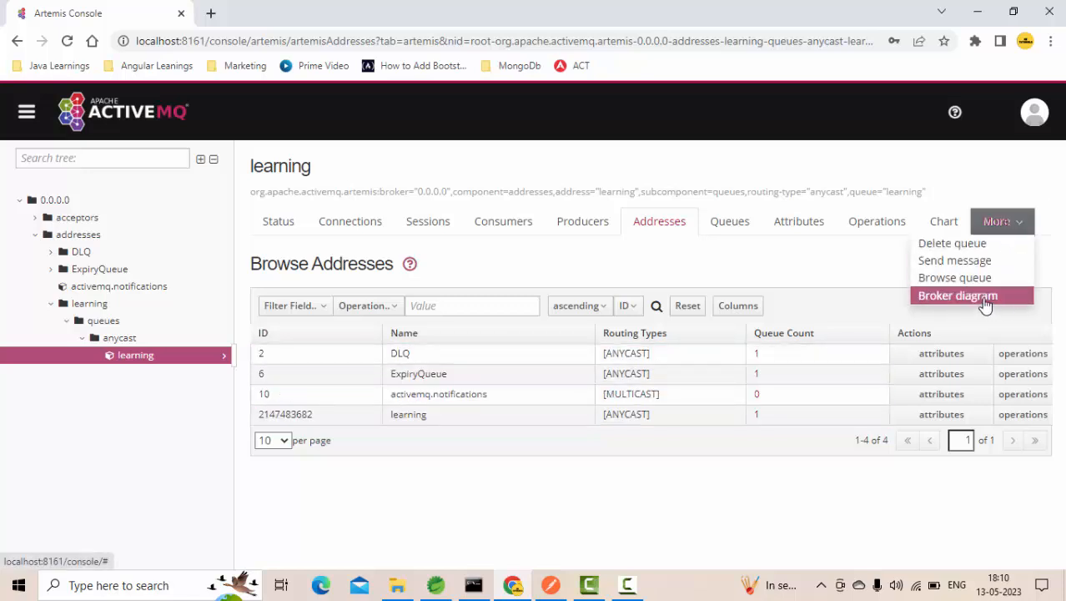
click(954, 277)
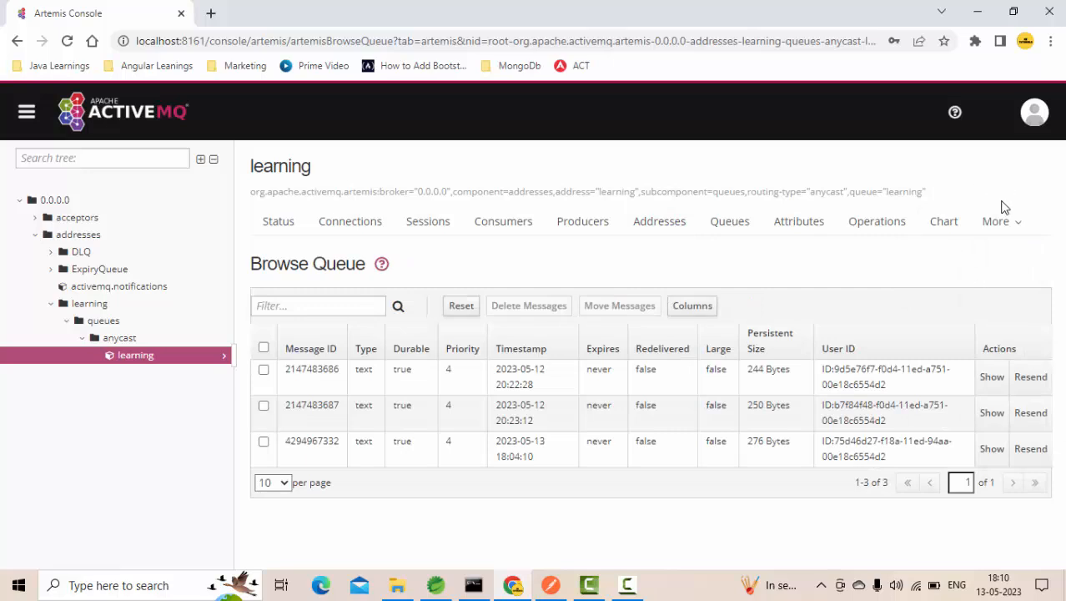
- Show the latest message, then step back through Hello world123 to the oldest, Hello world
click(584, 377)
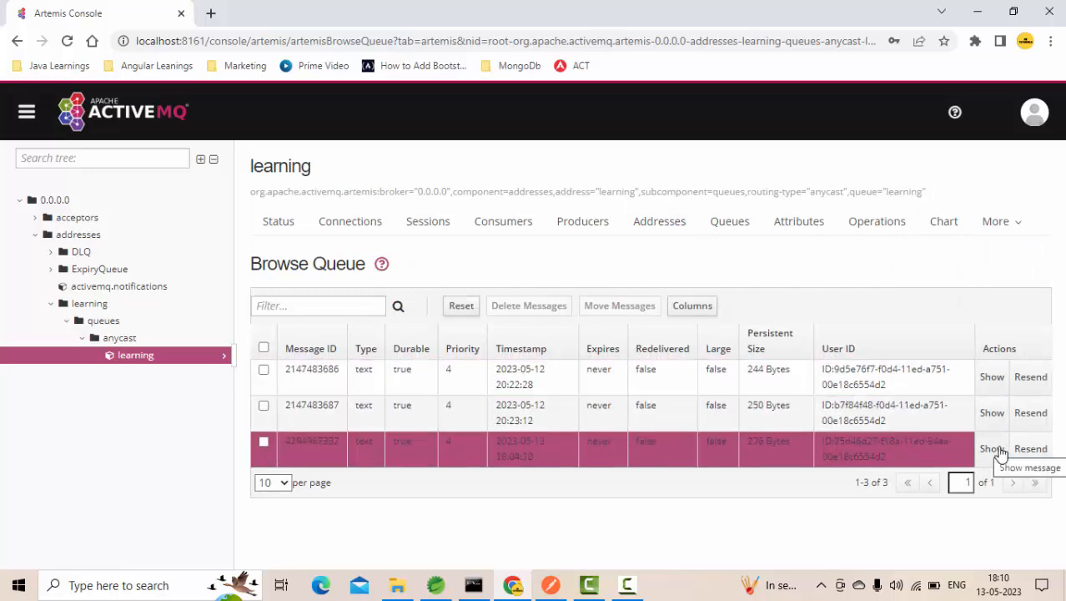
click(991, 447)
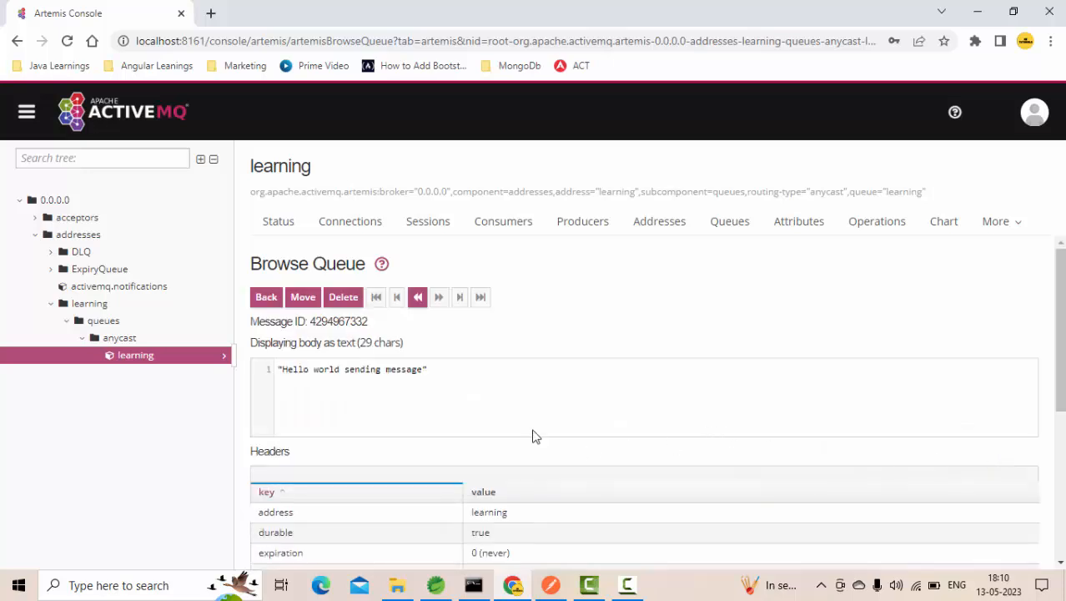
click(417, 297)
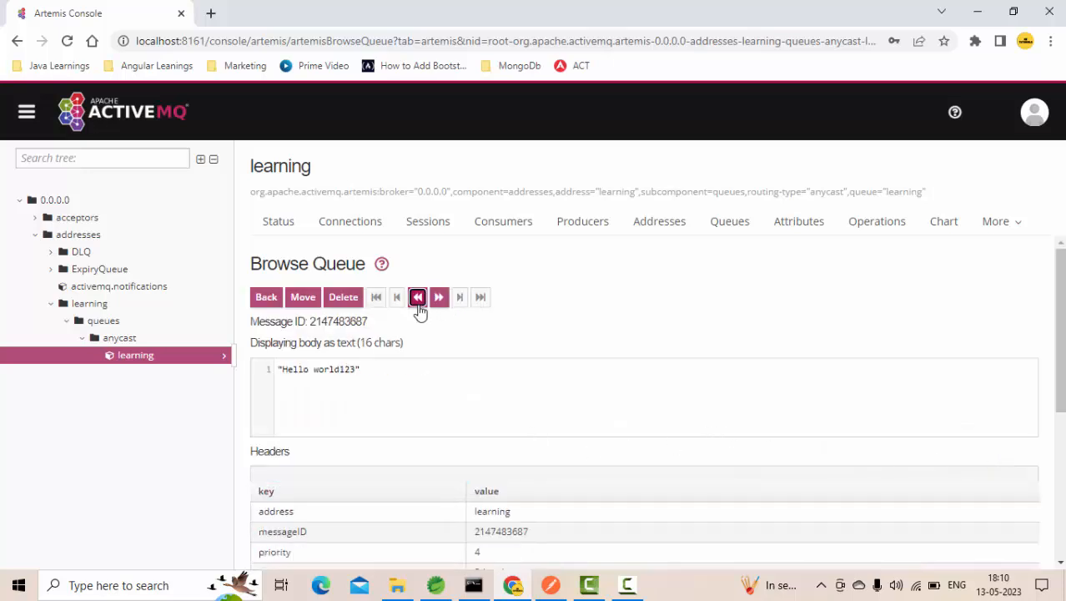
click(267, 491)
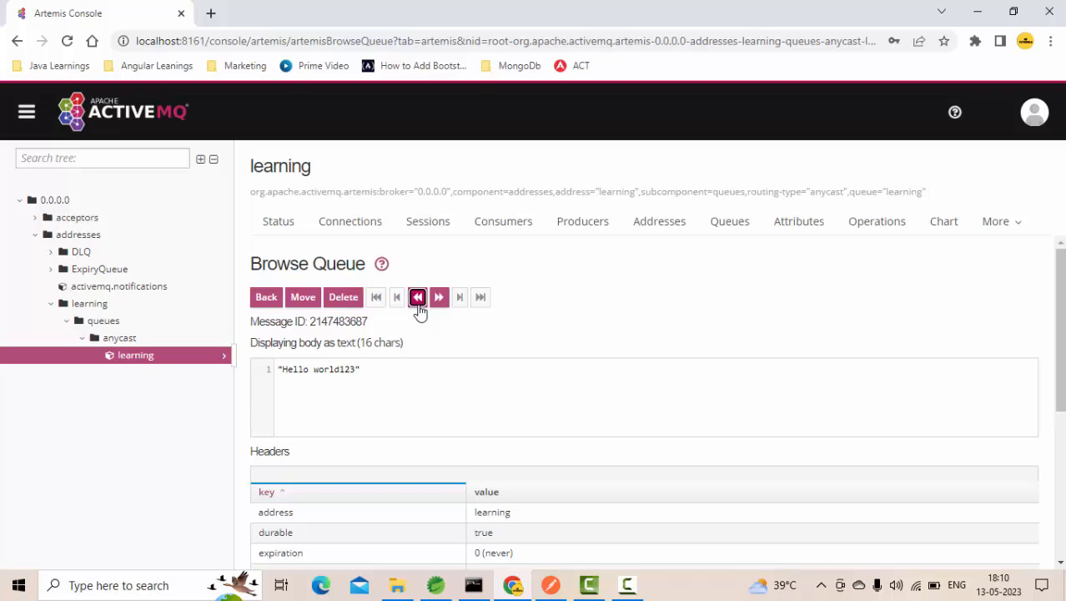
click(417, 297)
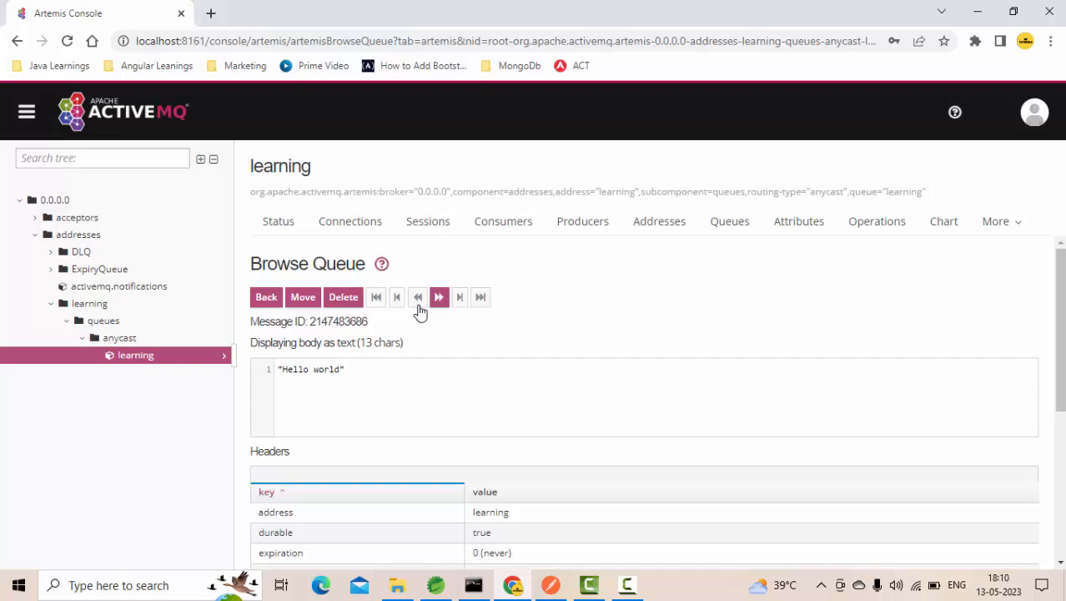
mouse_move(420, 301)
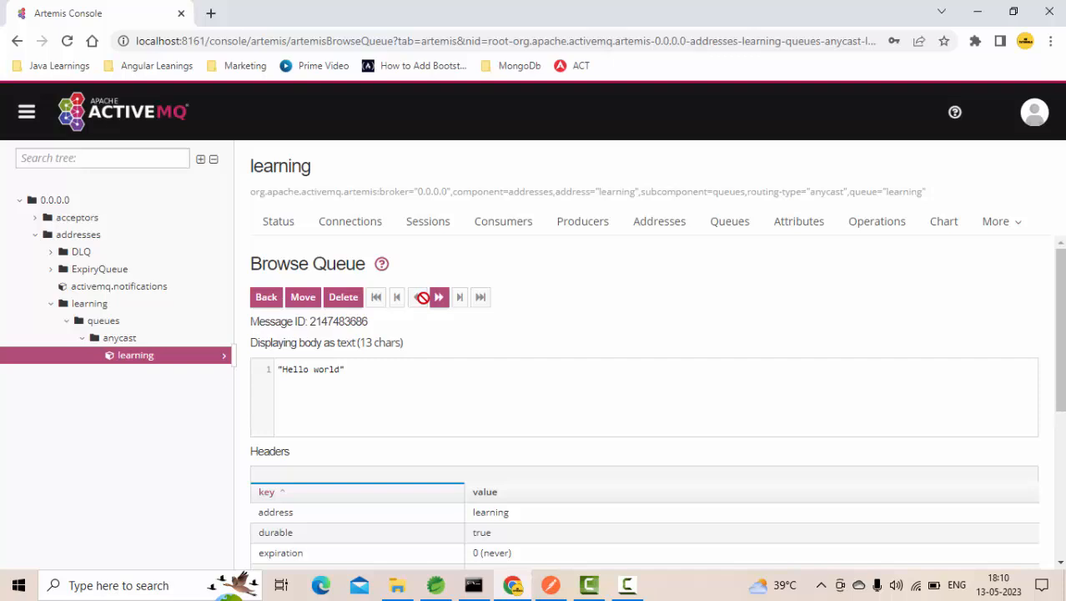
click(267, 297)
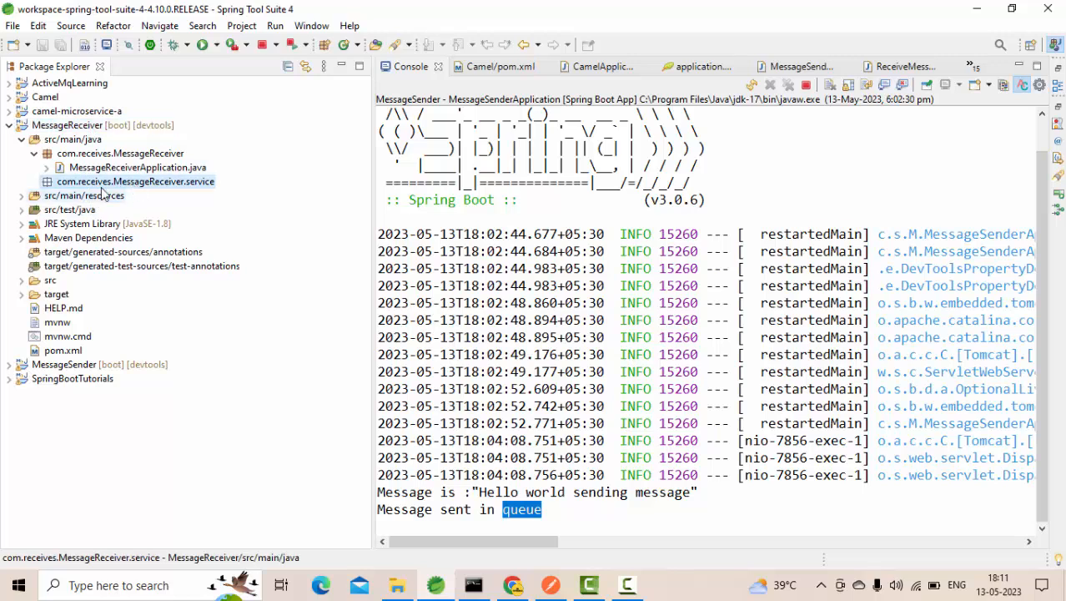
- Create a new Java class MessageReceiver in the service package and finish the wizard
right_click(134, 180)
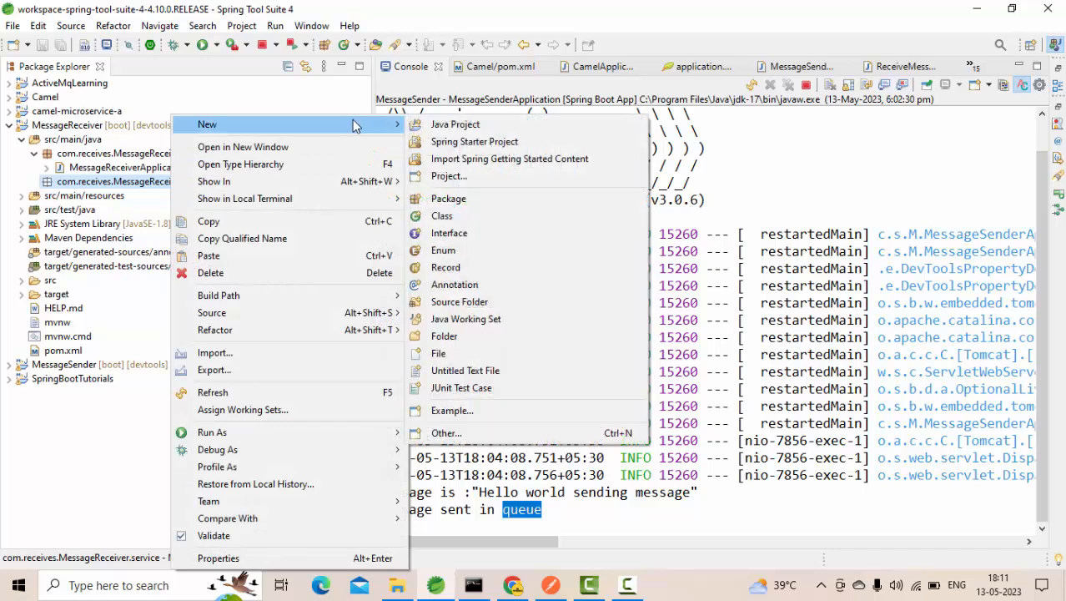
click(442, 216)
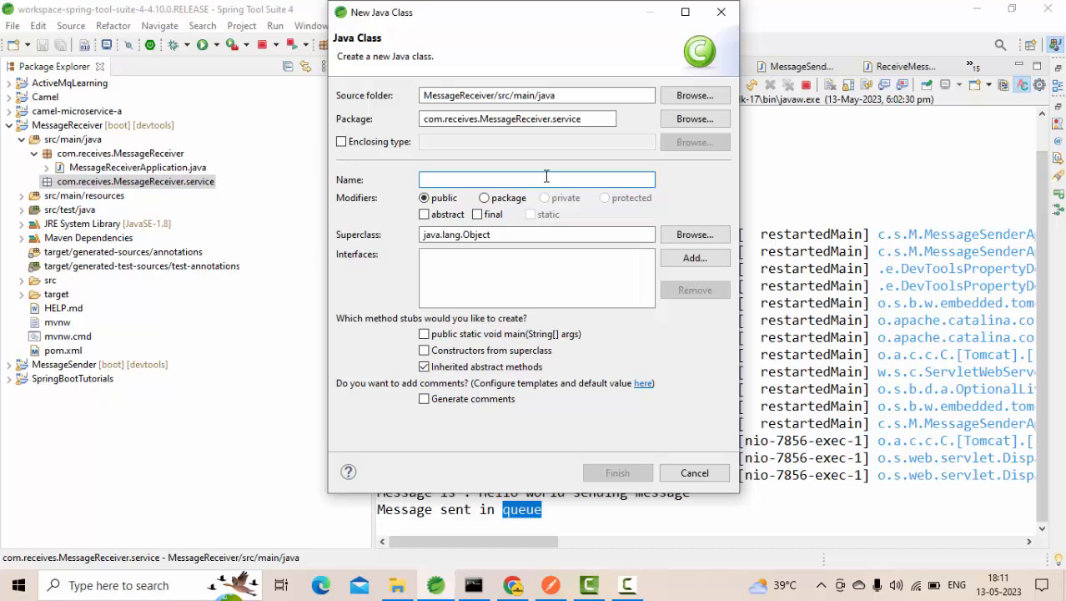
text(Mess)
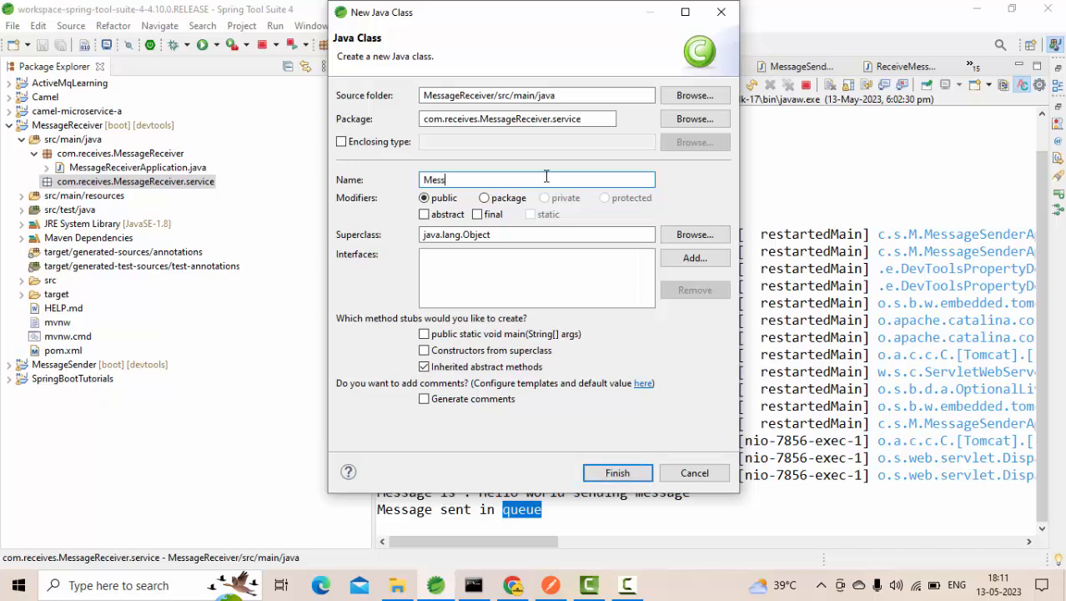
text(ageReceiv)
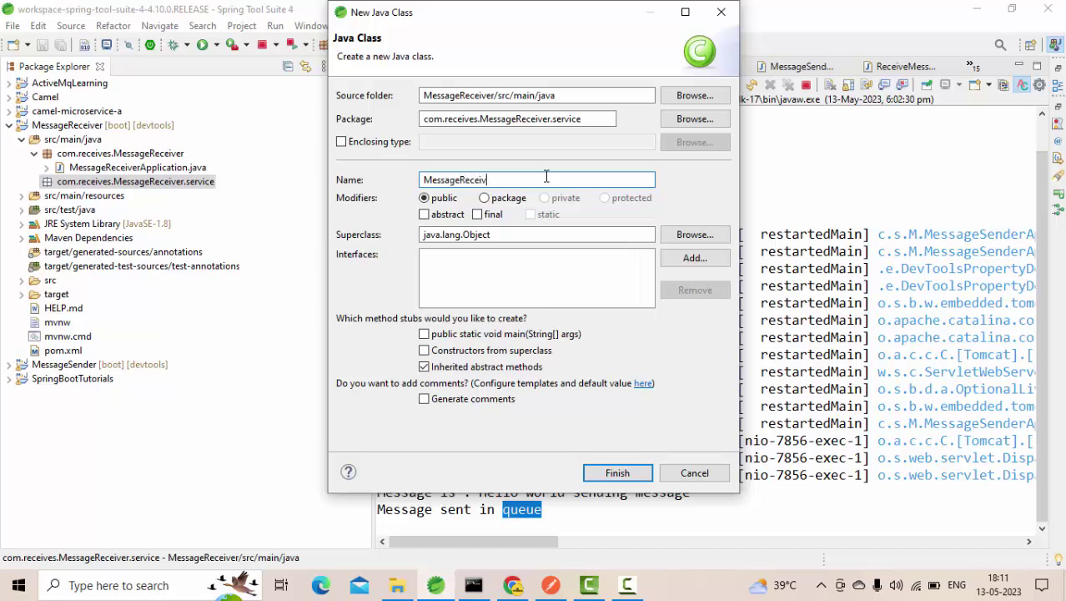
click(618, 472)
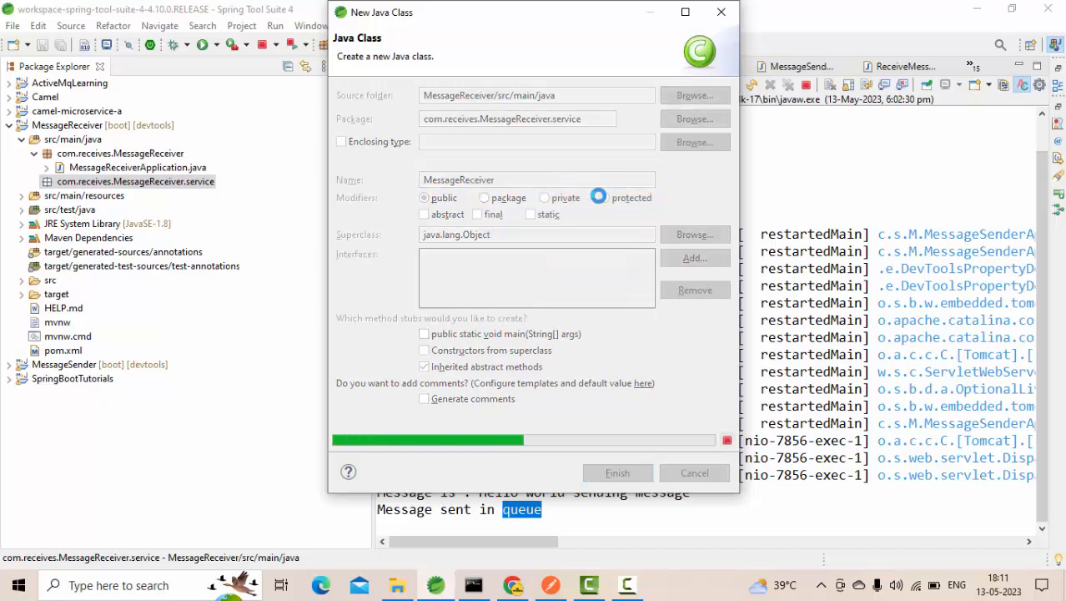
click(423, 197)
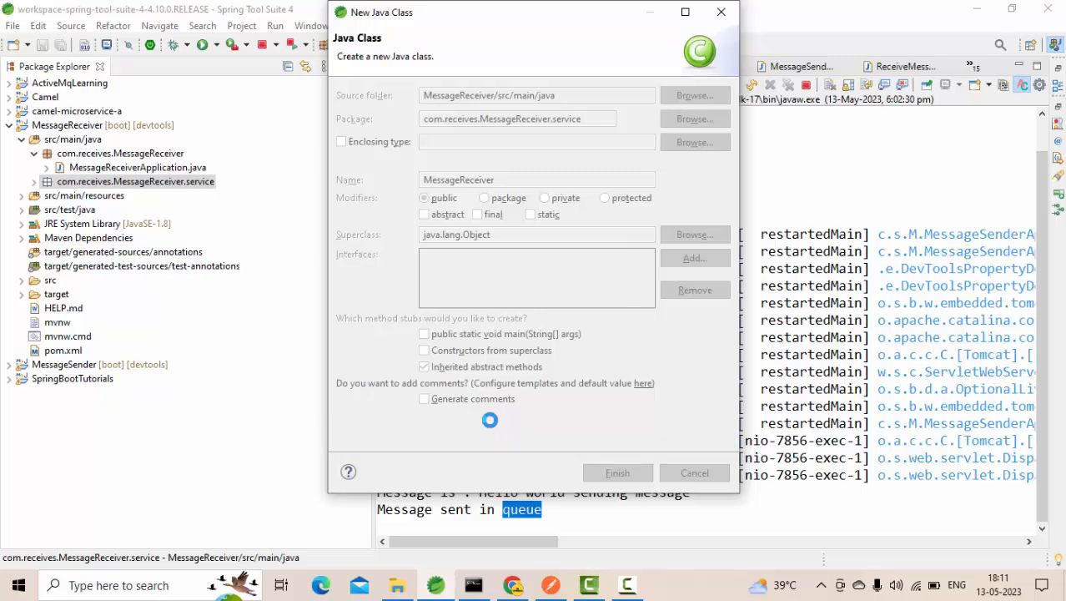
click(618, 473)
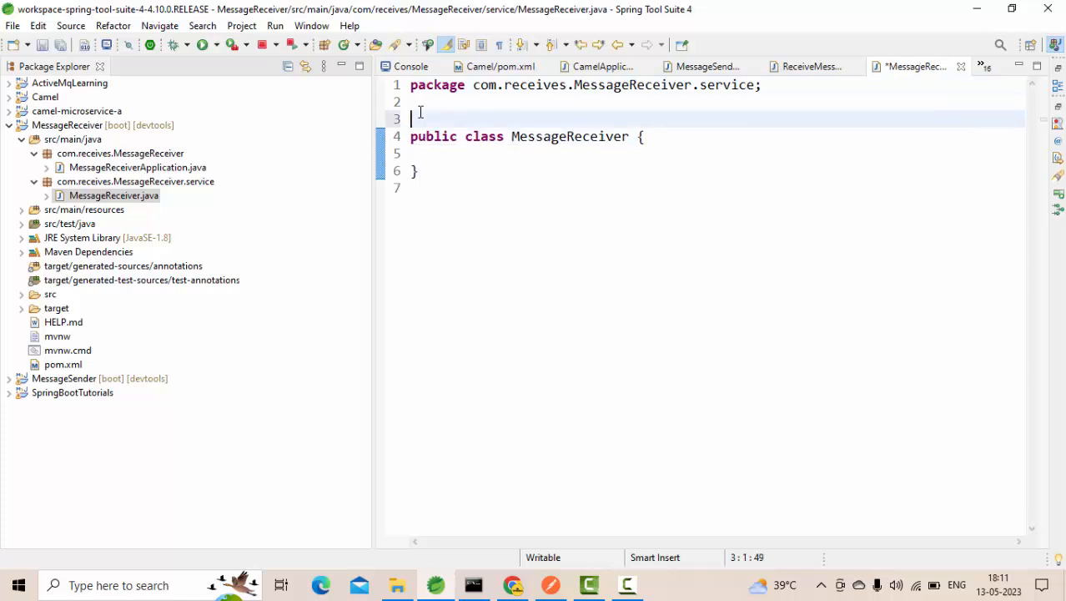
text(@Serve)
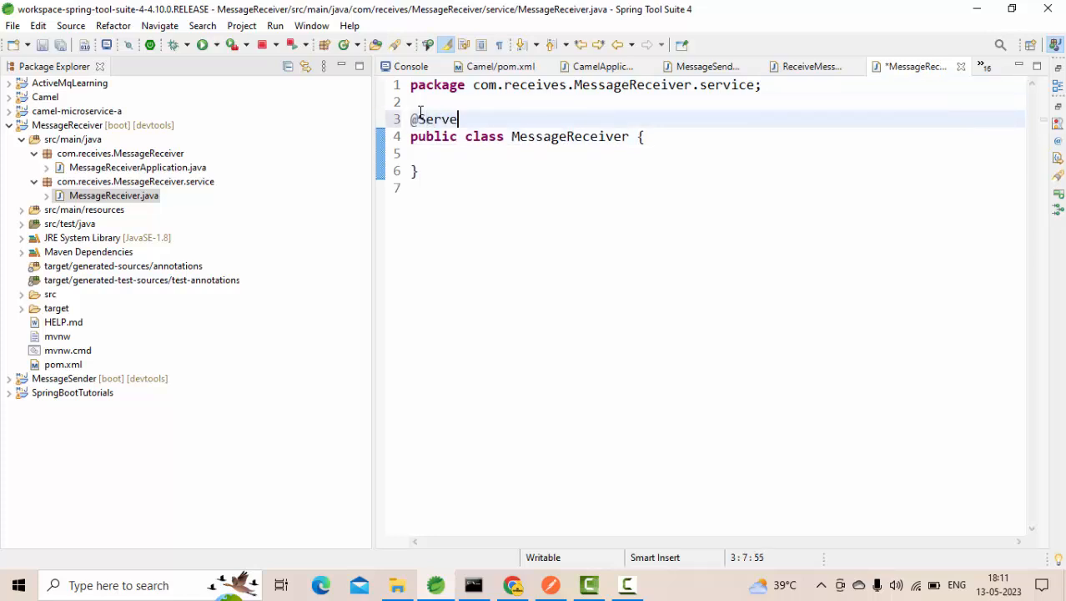
key(BackSpace)
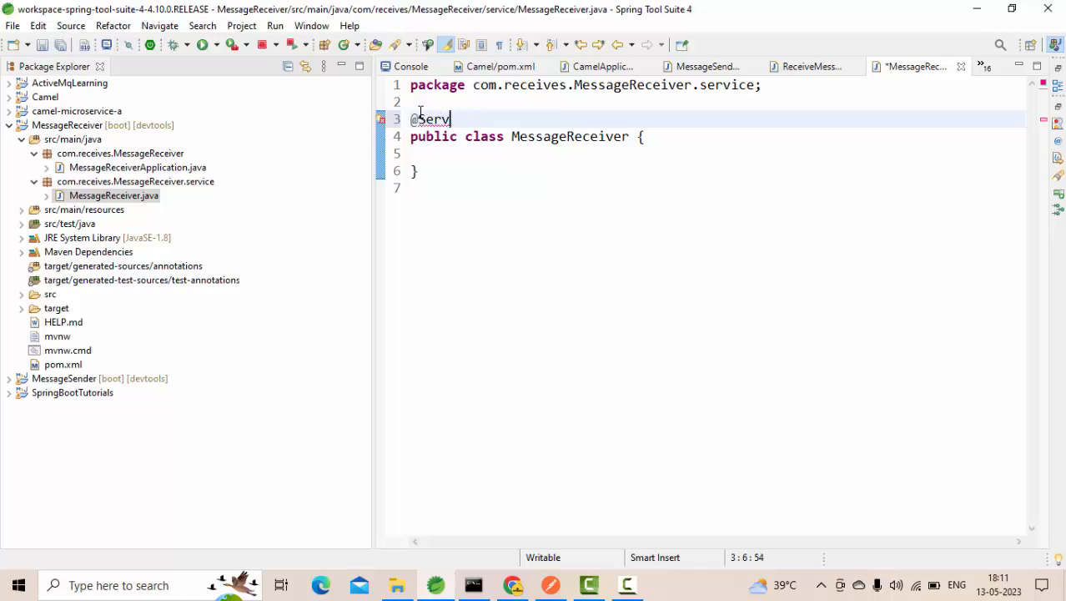
text(ice)
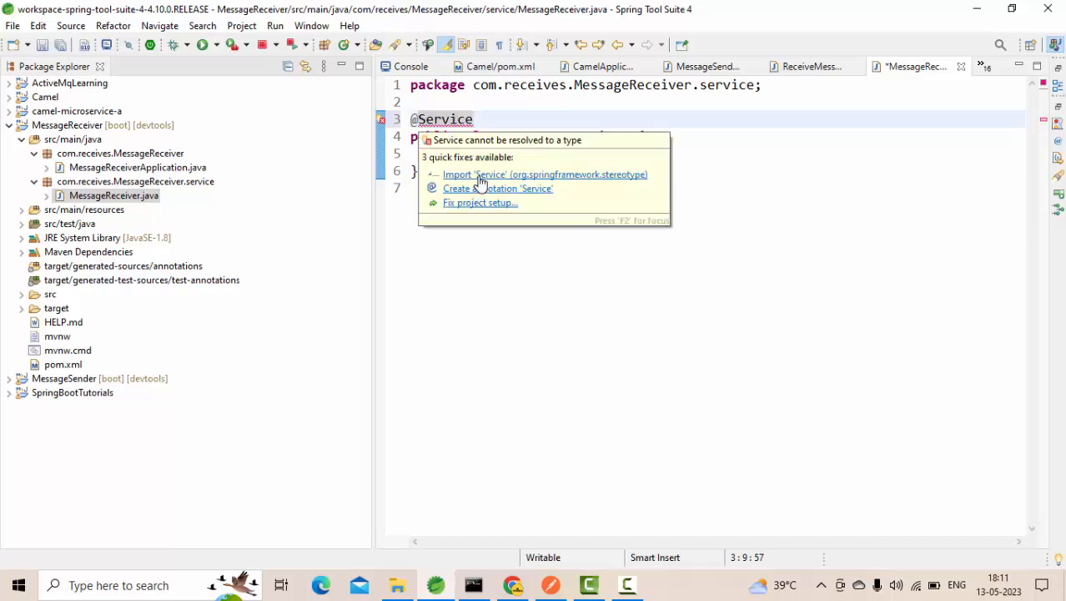
click(546, 175)
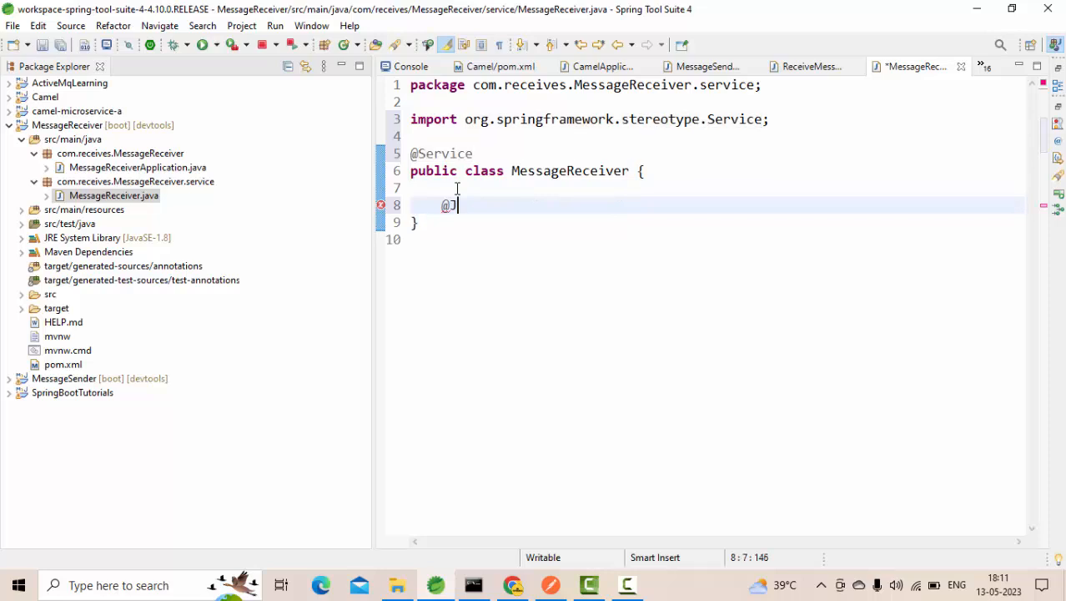
text(JmsListe)
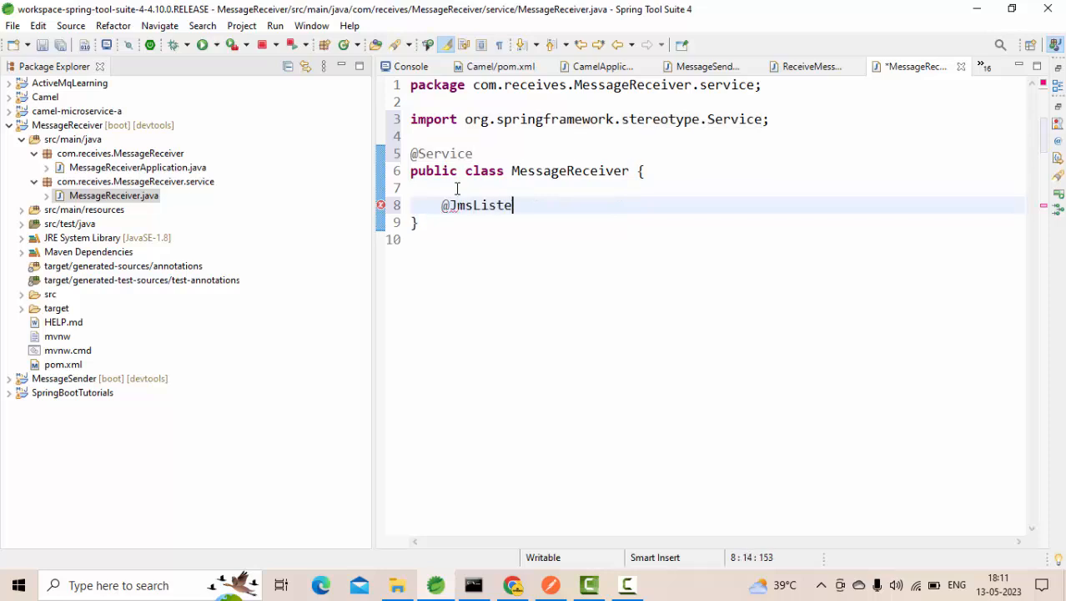
text(ner())
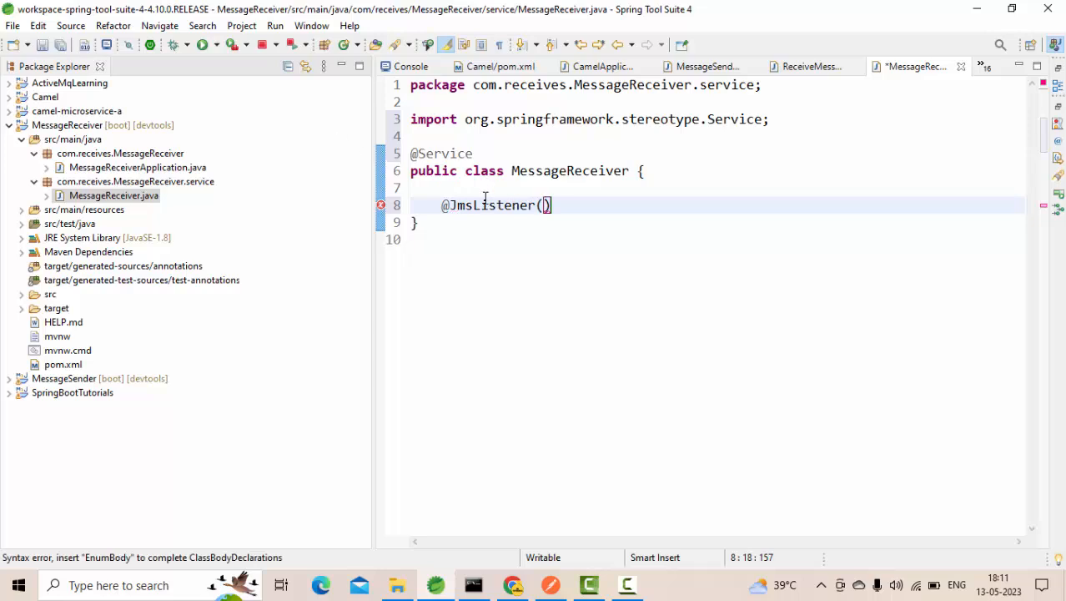
mouse_move(492, 204)
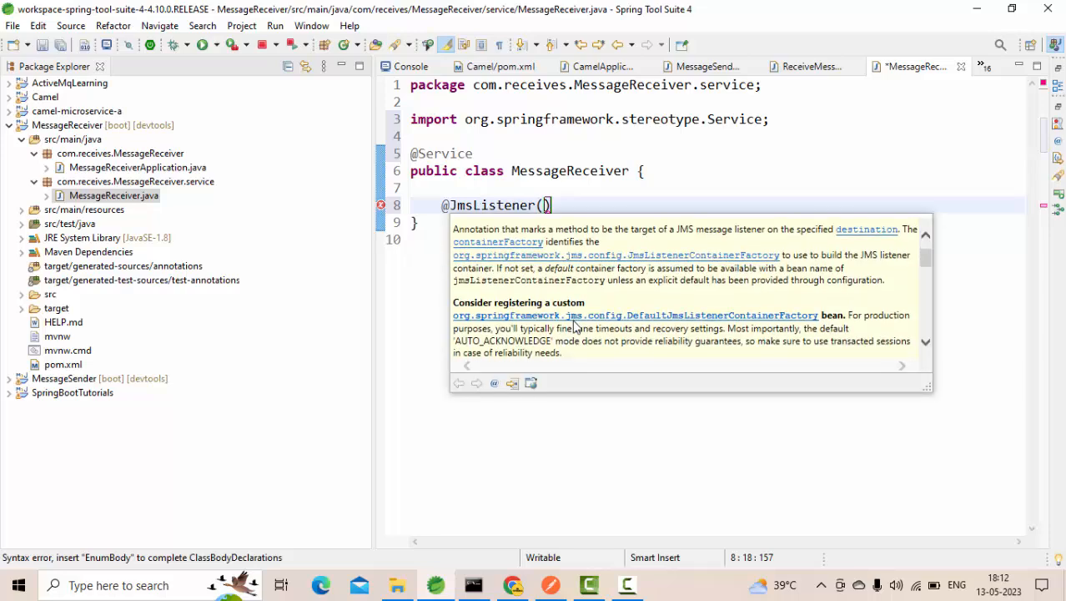
scroll(down, 3)
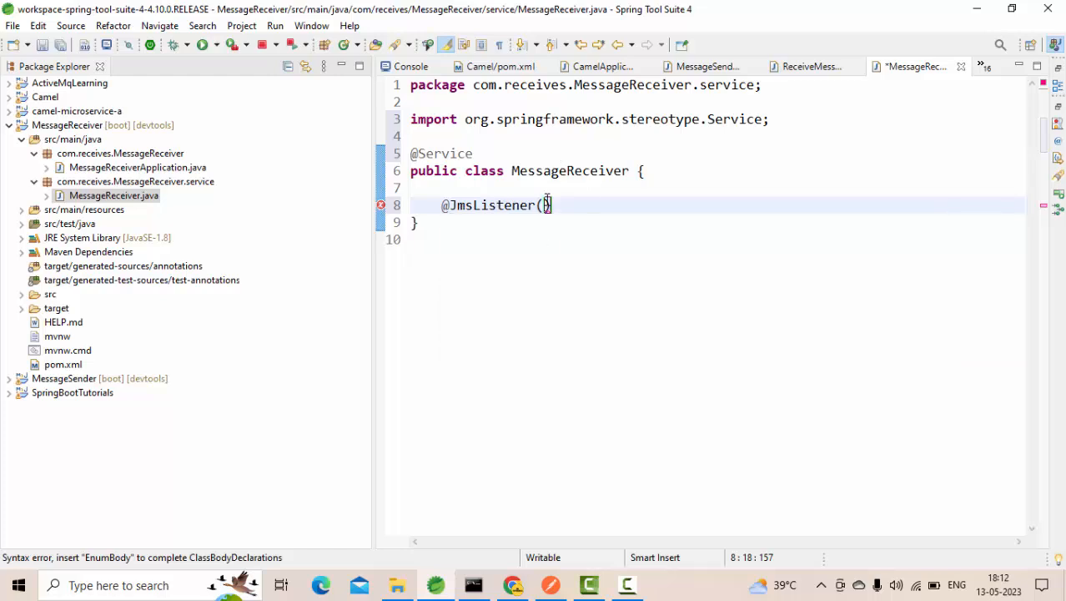
text(String)
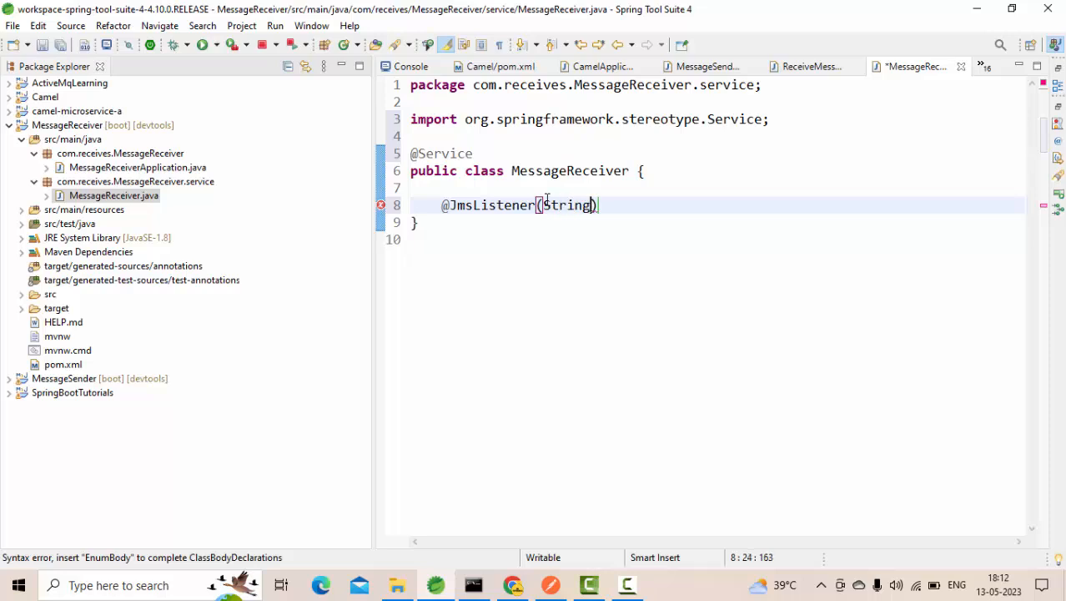
text(destinatio)
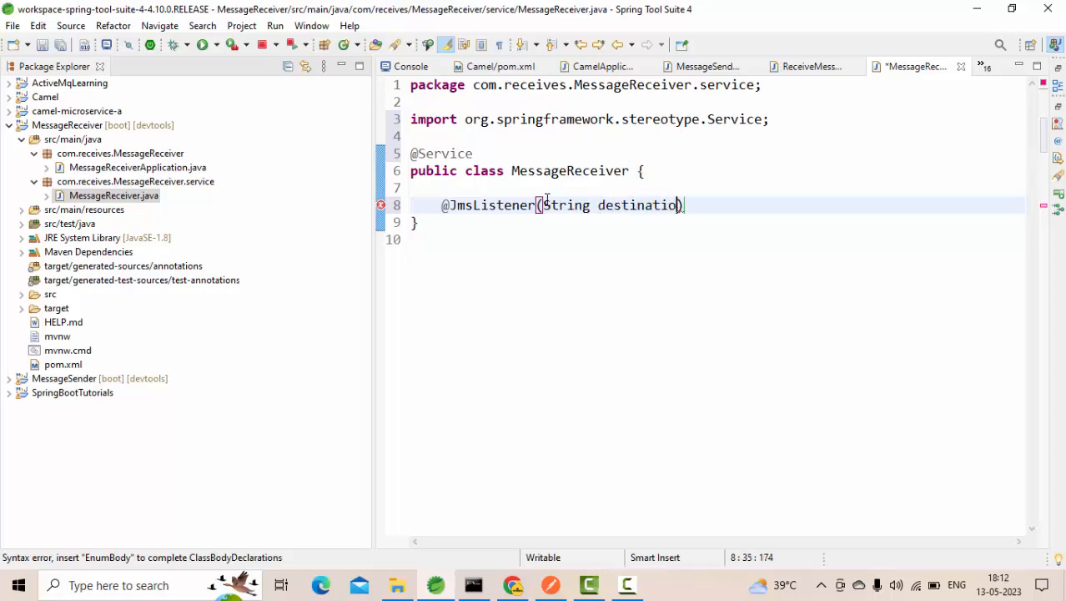
text(=")
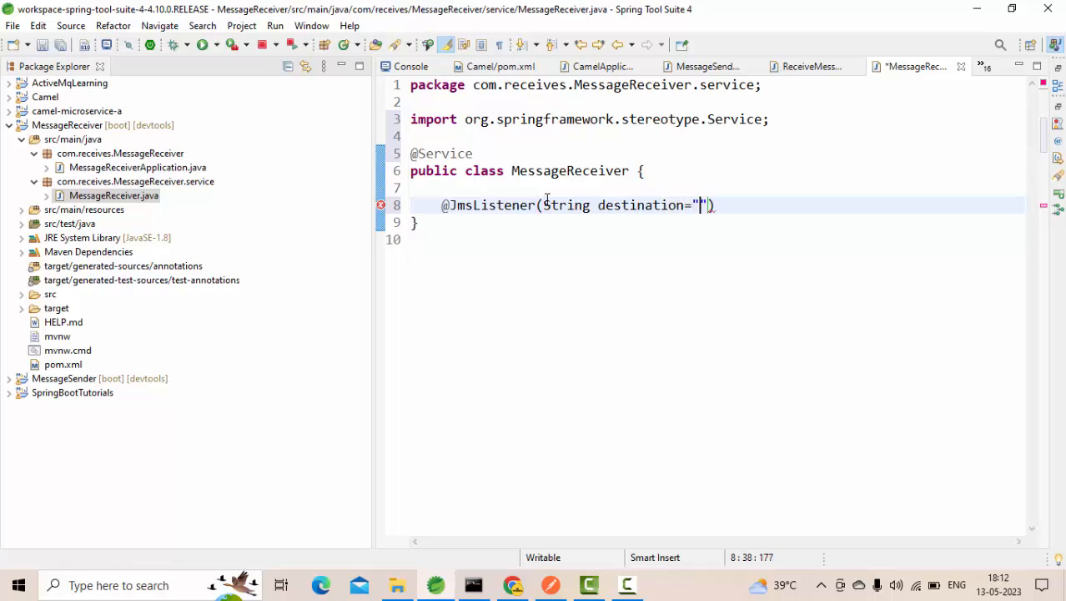
- Complete destination="learning" and position the cursor to begin the listener method
key(alt+tab)
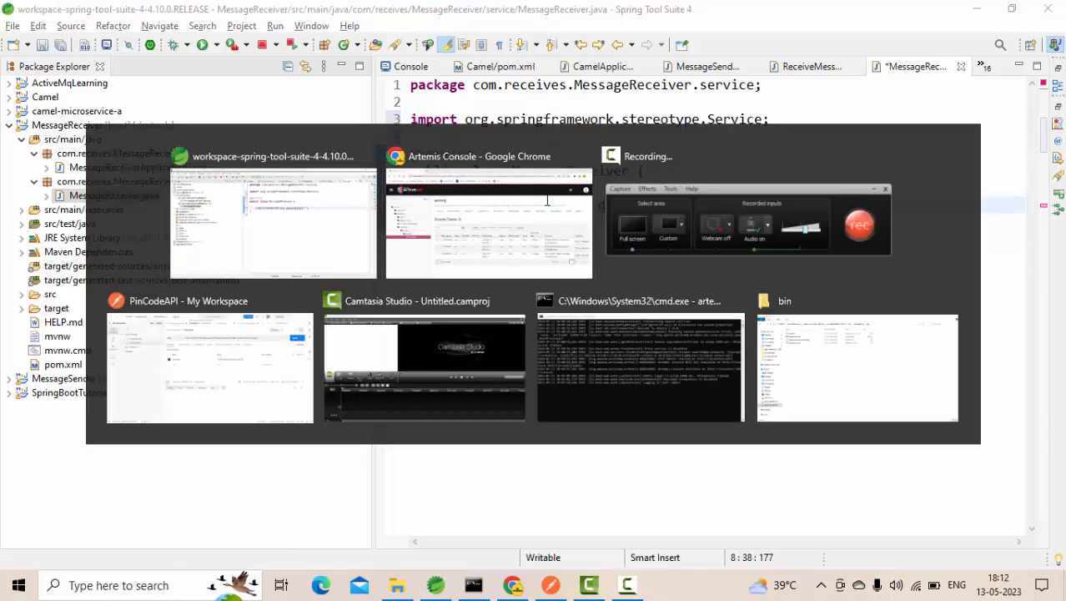
click(487, 221)
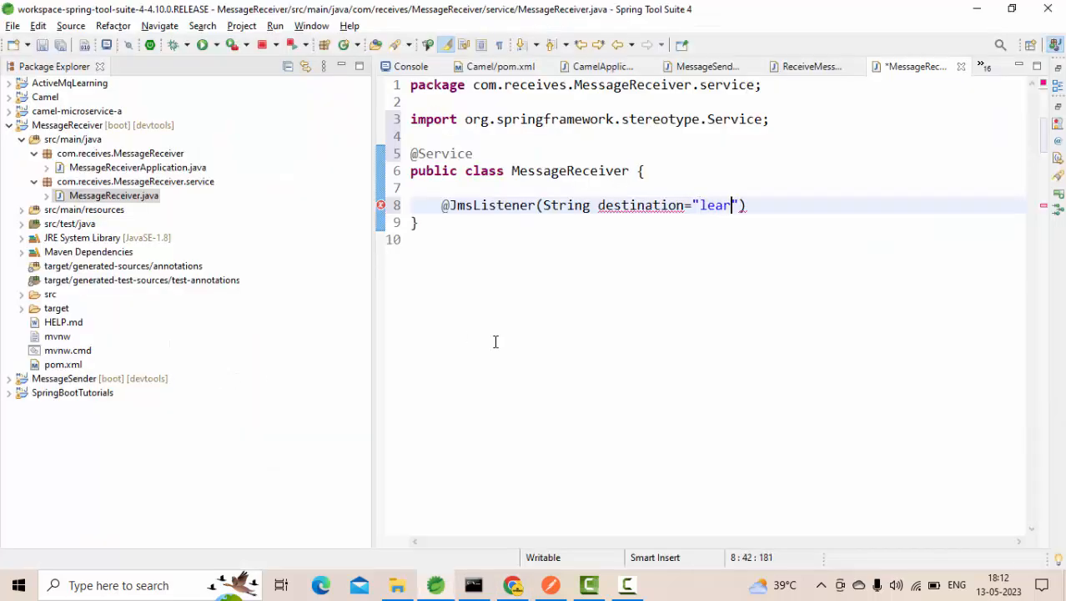
text(ning)
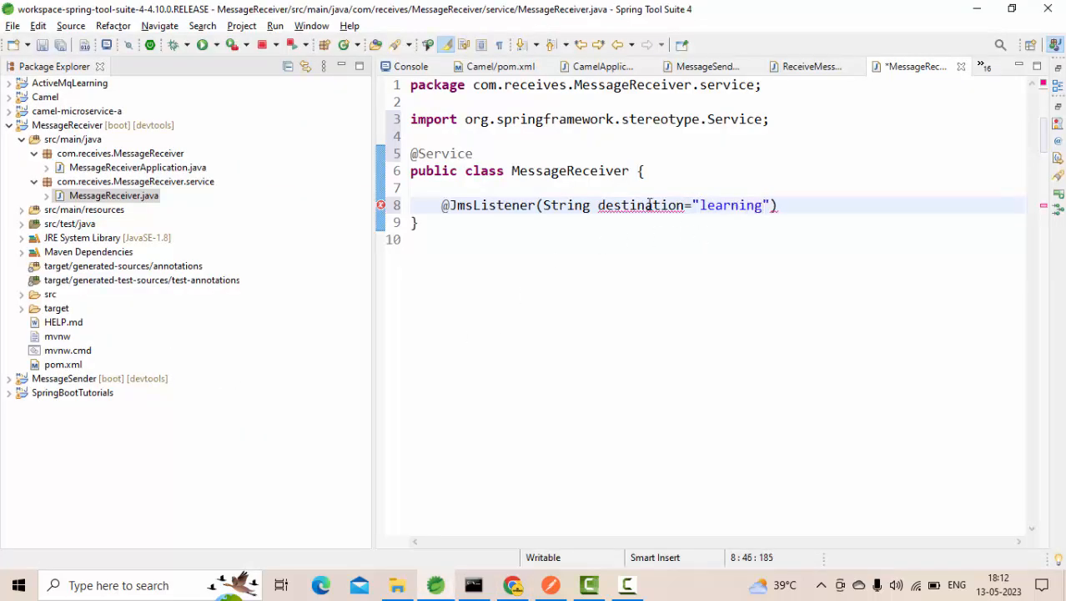
mouse_move(639, 205)
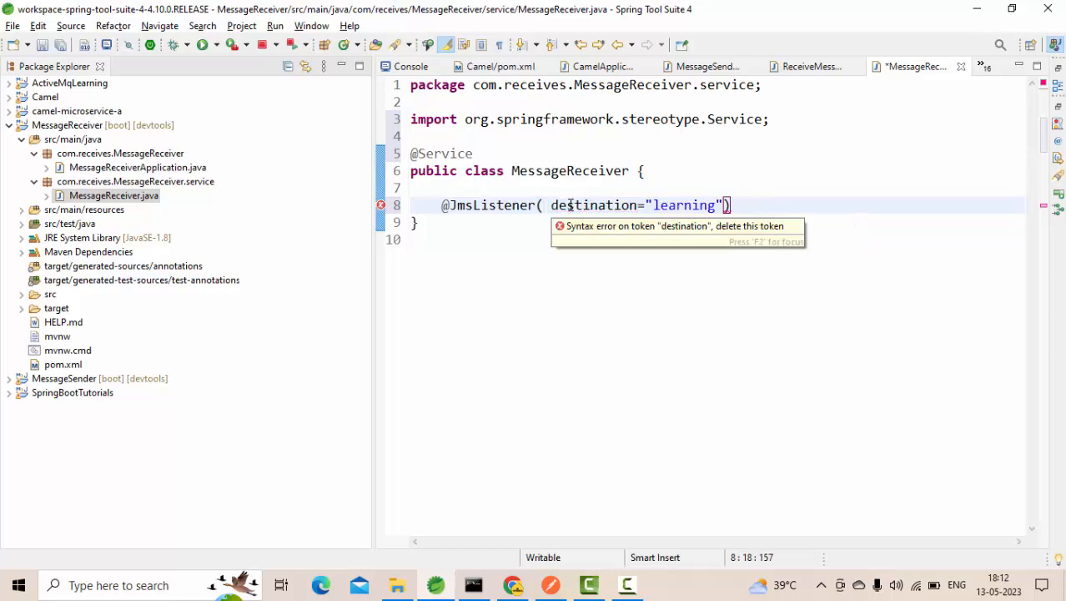
click(648, 240)
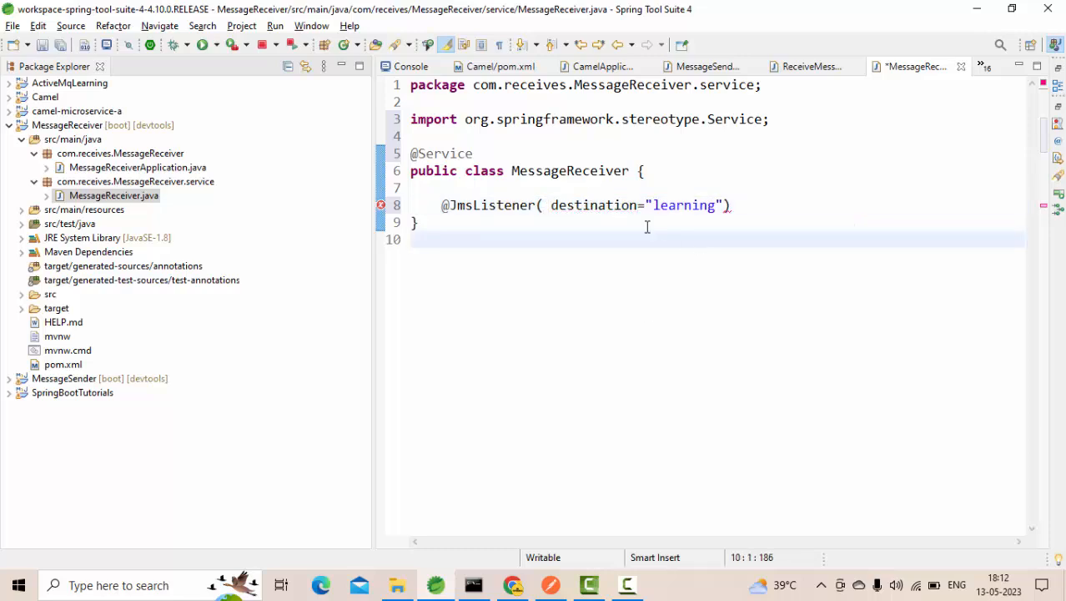
click(731, 206)
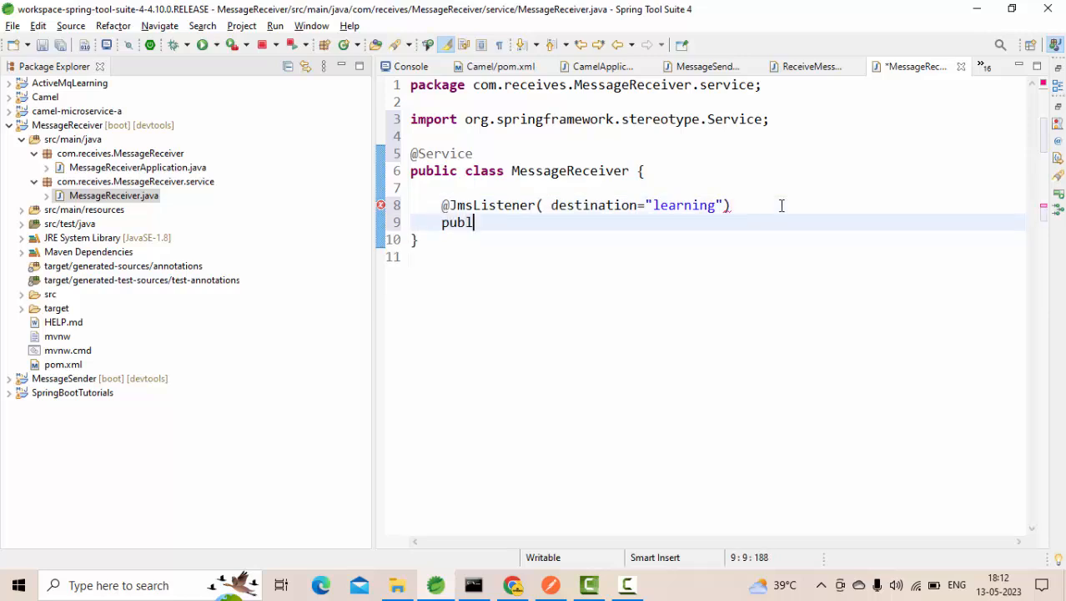
- Declare public void receiveMessage(String message) and import JmsListener via quick fix
text(ic void r)
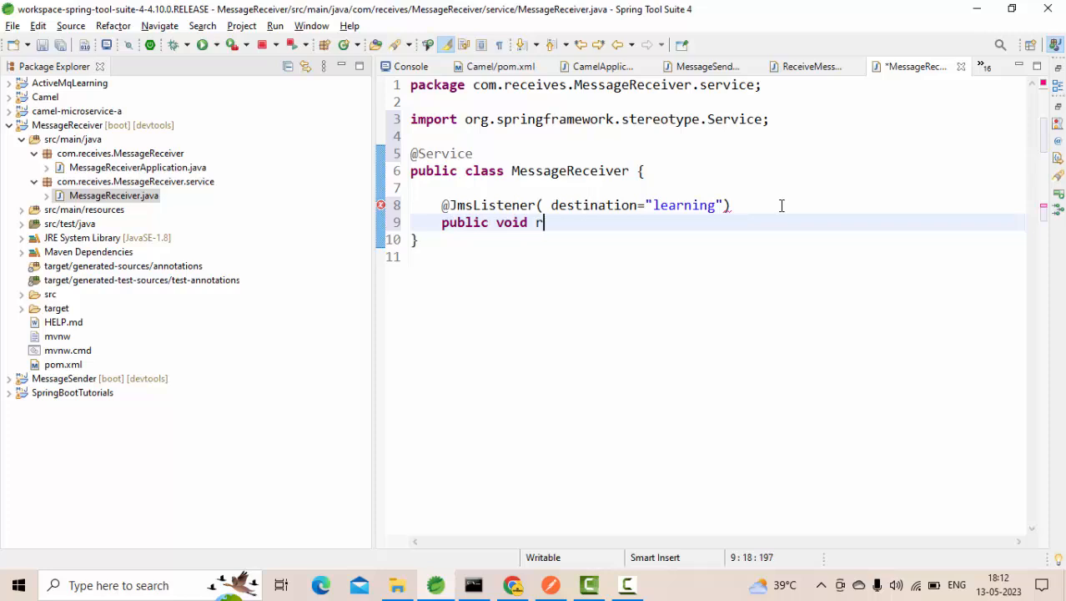
text(eceive)
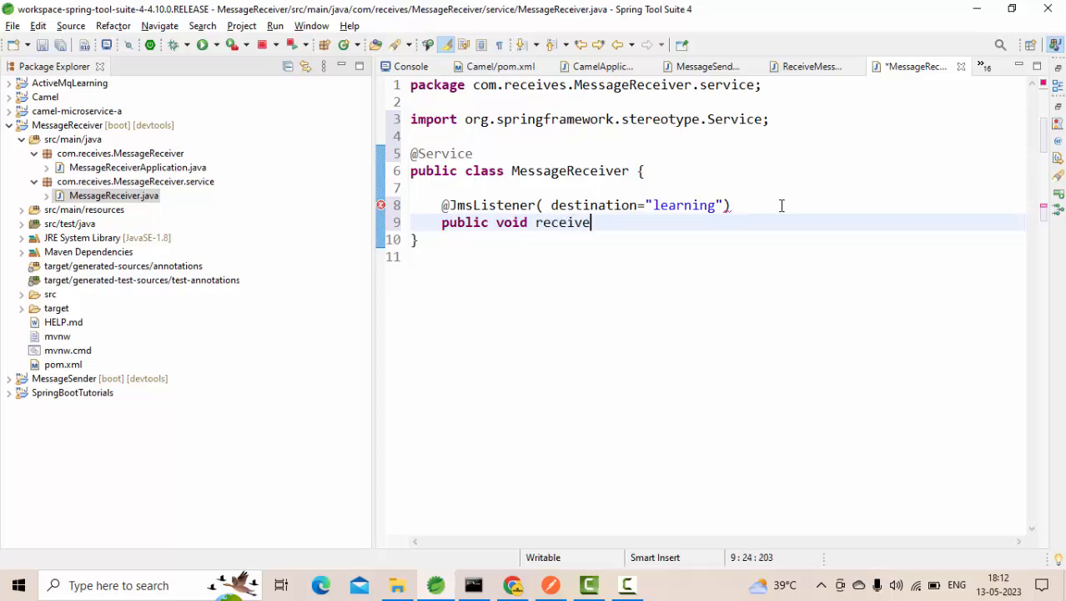
text(Message)
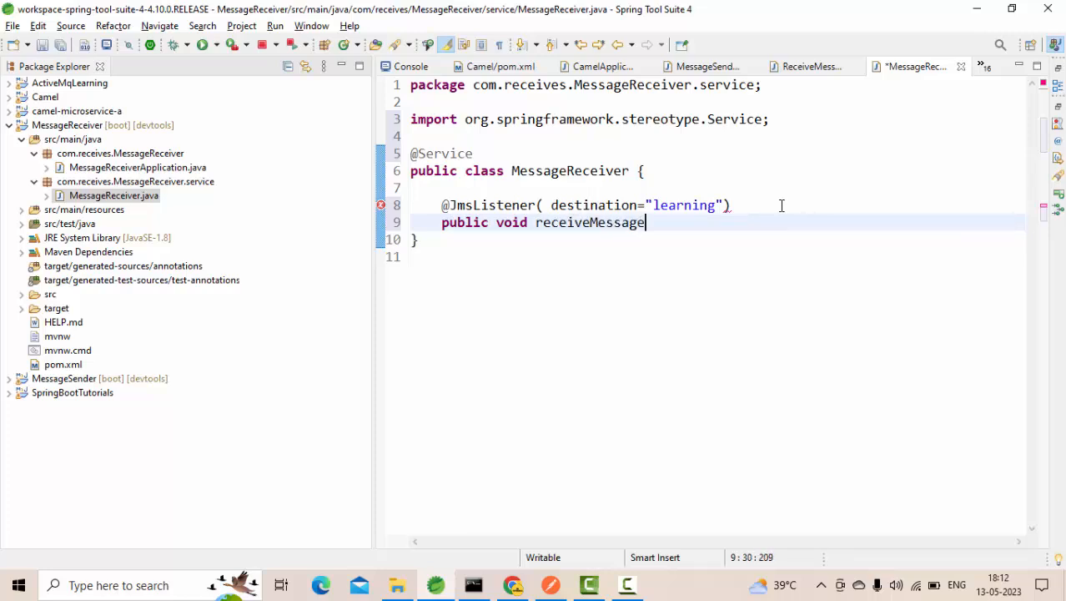
text((String ))
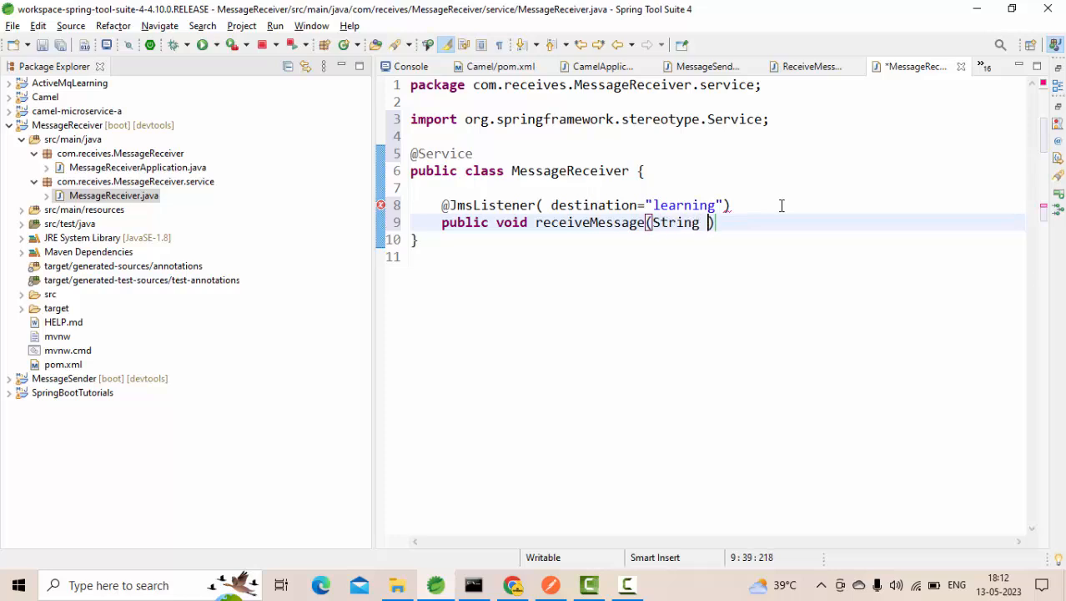
text(message)
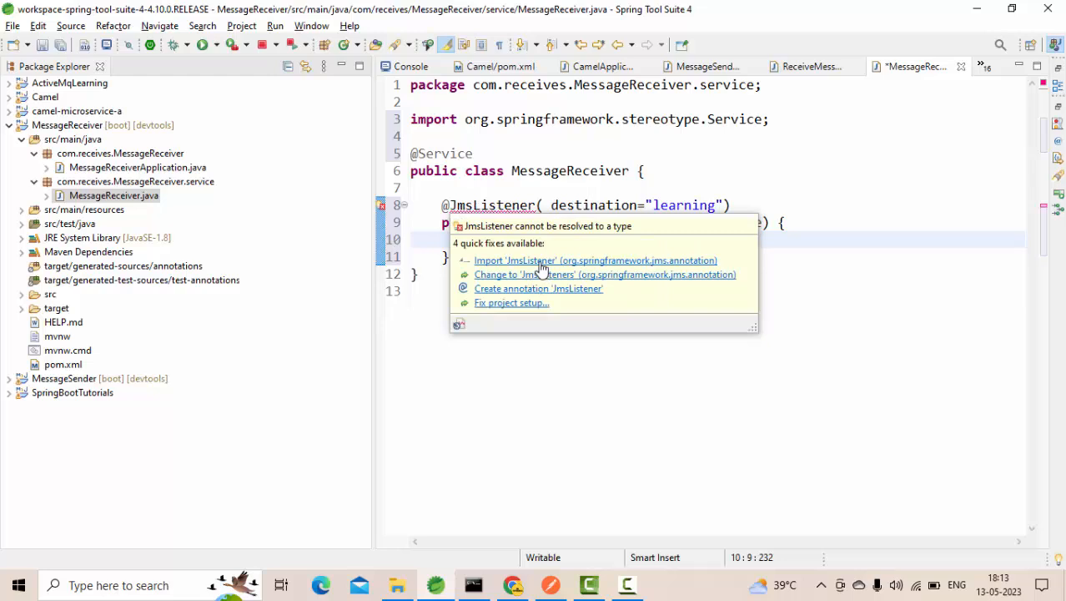
click(594, 260)
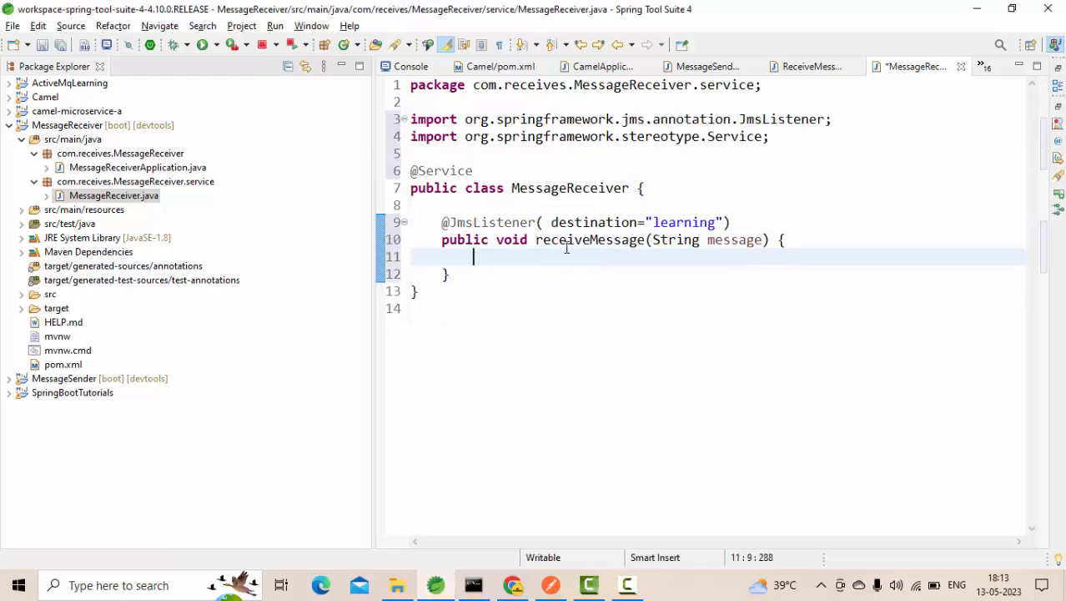
- Fill the method body with a System.out.println of the received message using sysout
text(sysout)
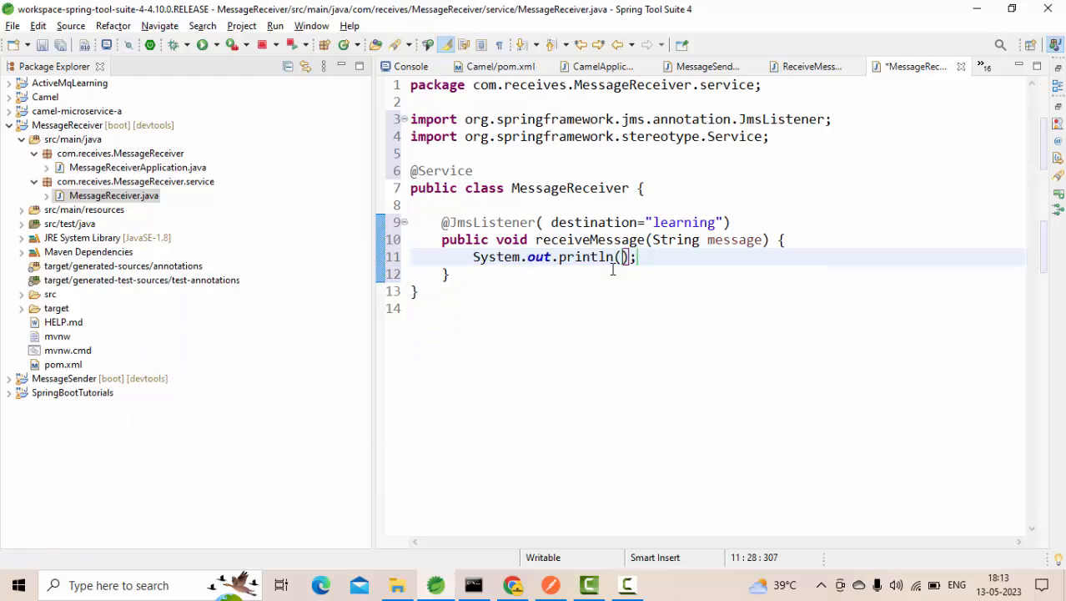
text(")
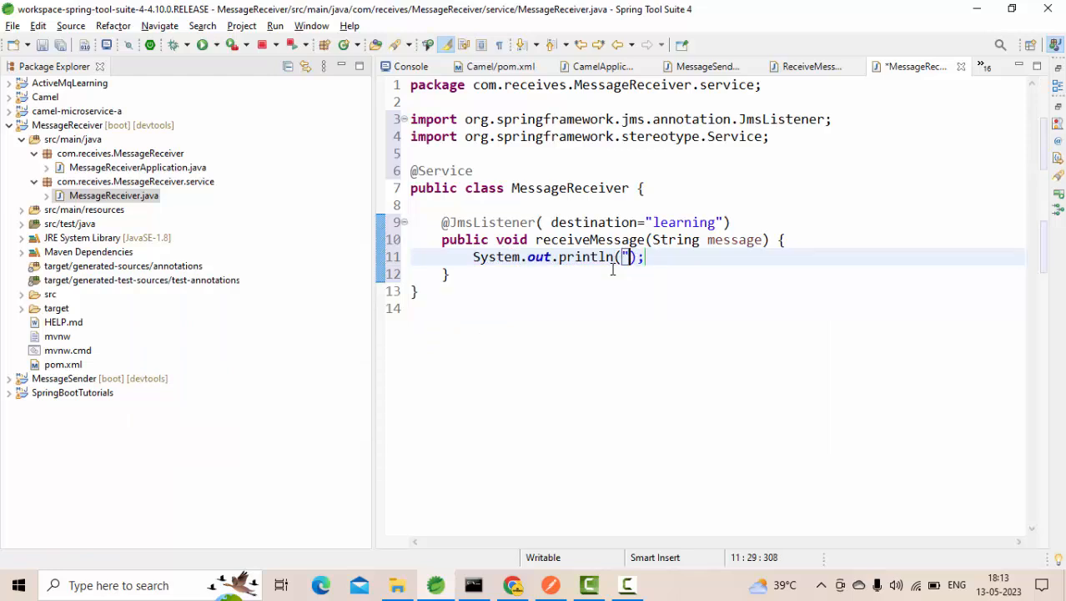
text(mess)
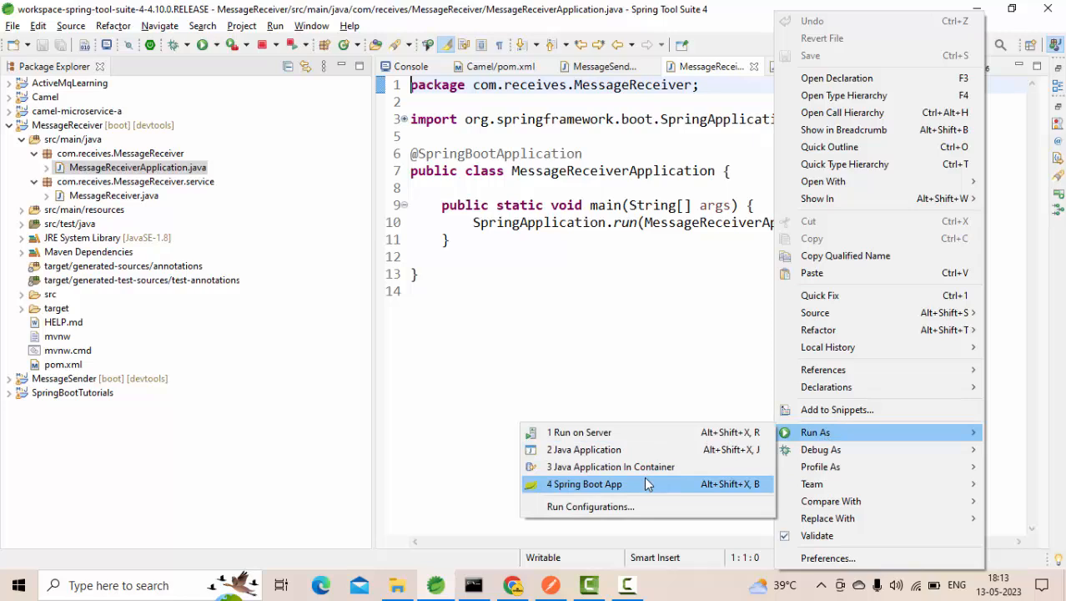
- Run MessageReceiverApplication as a Spring Boot App and maximize the console output
click(584, 483)
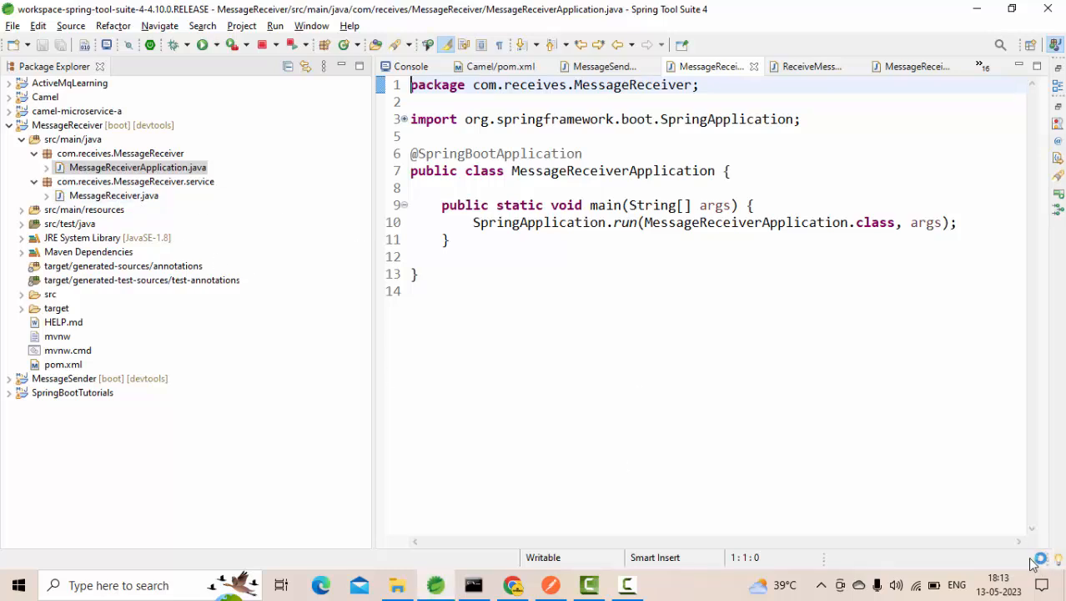
mouse_move(584, 194)
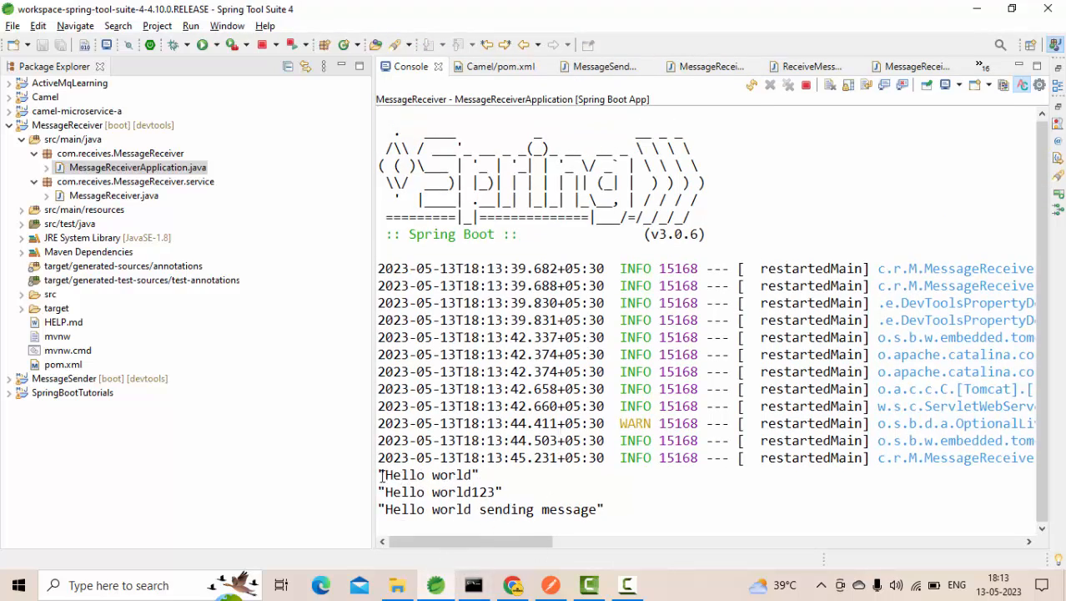
mouse_move(592, 571)
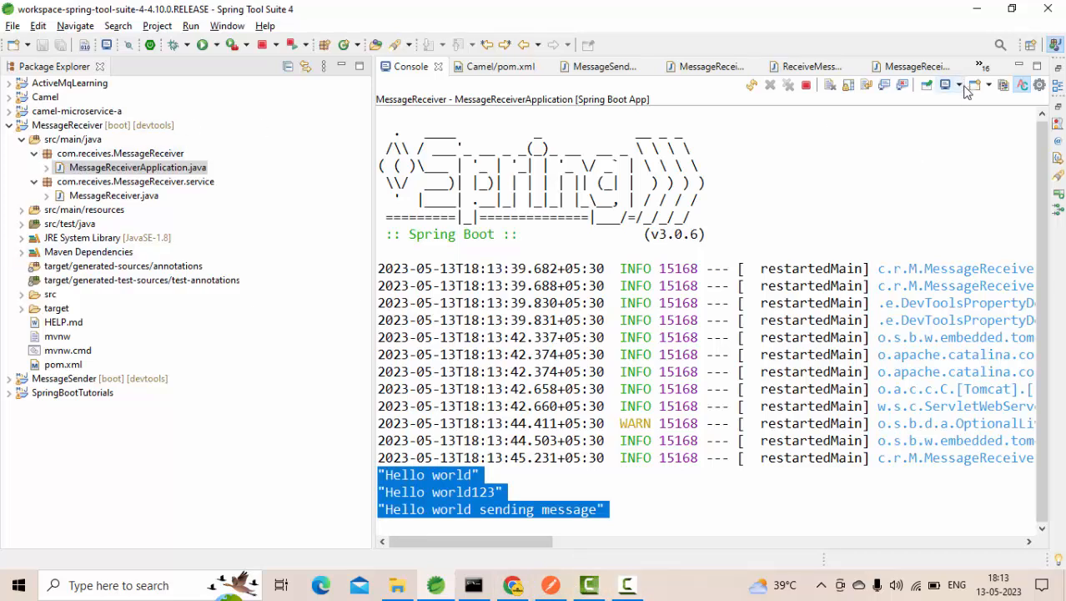
click(979, 83)
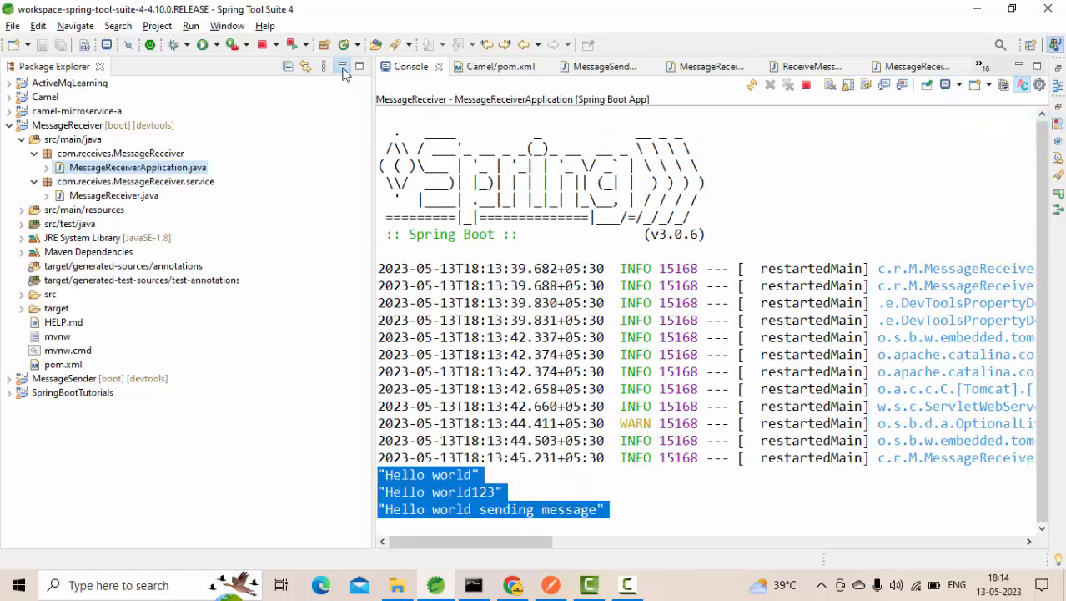
click(340, 67)
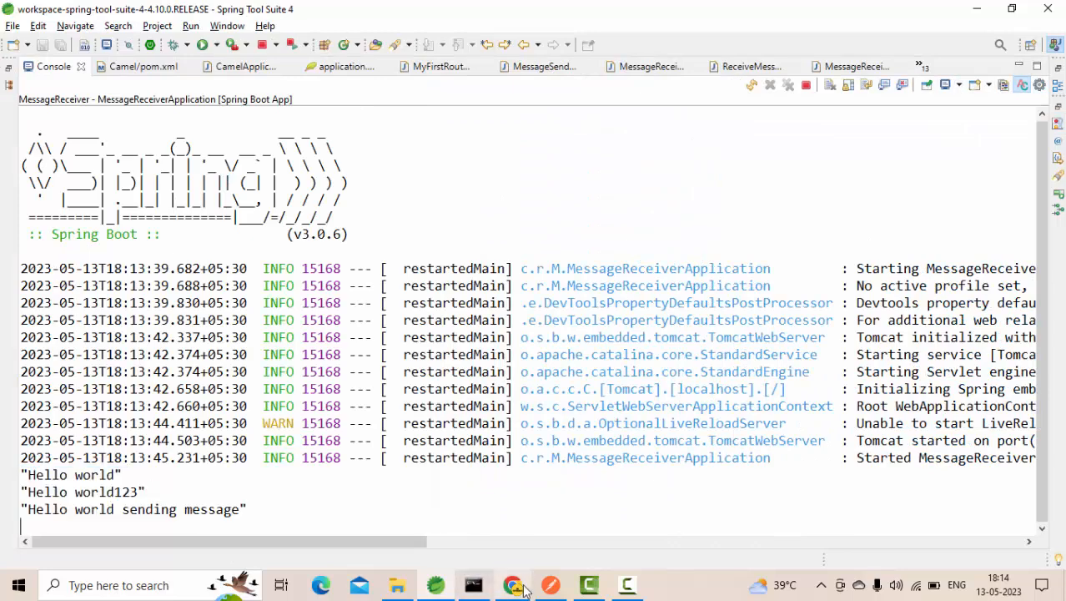
- In Postman, change the message parameter to "Sending message1" and send the sendMessage request
click(512, 584)
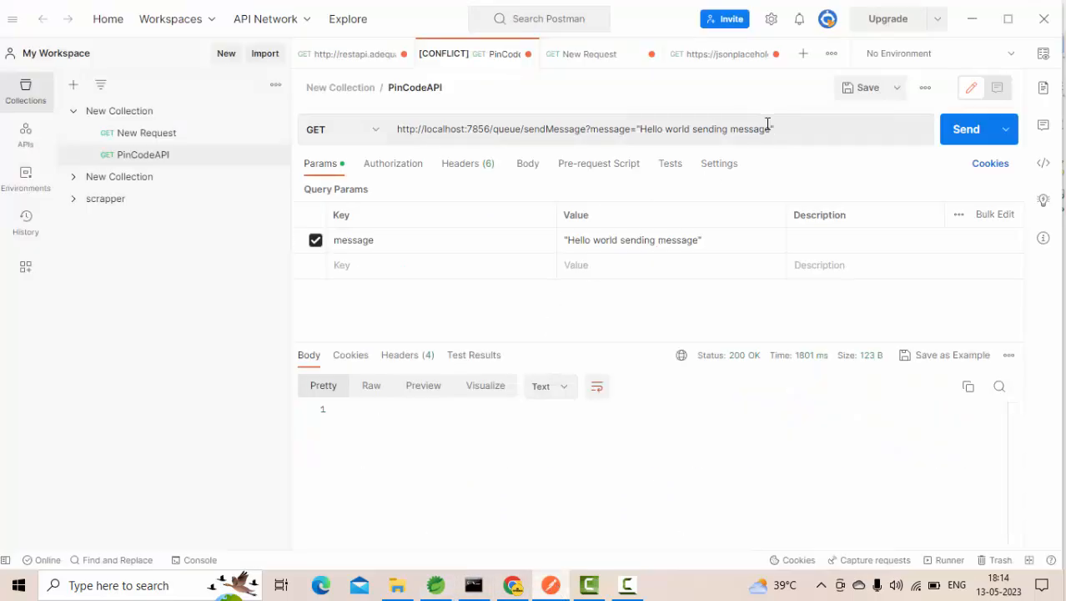
key(Backspace)
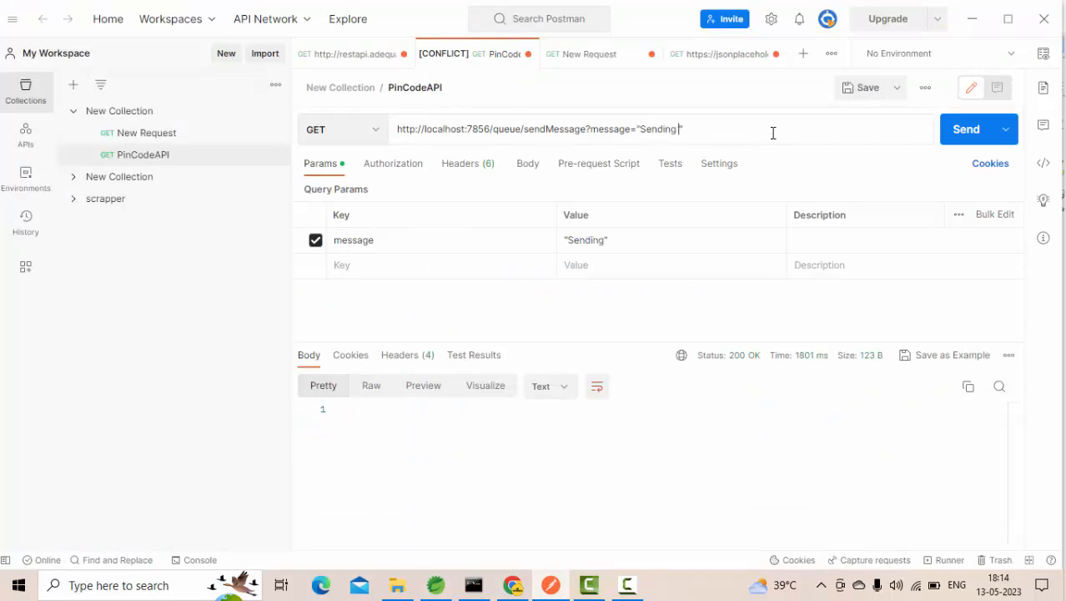
text(message1)
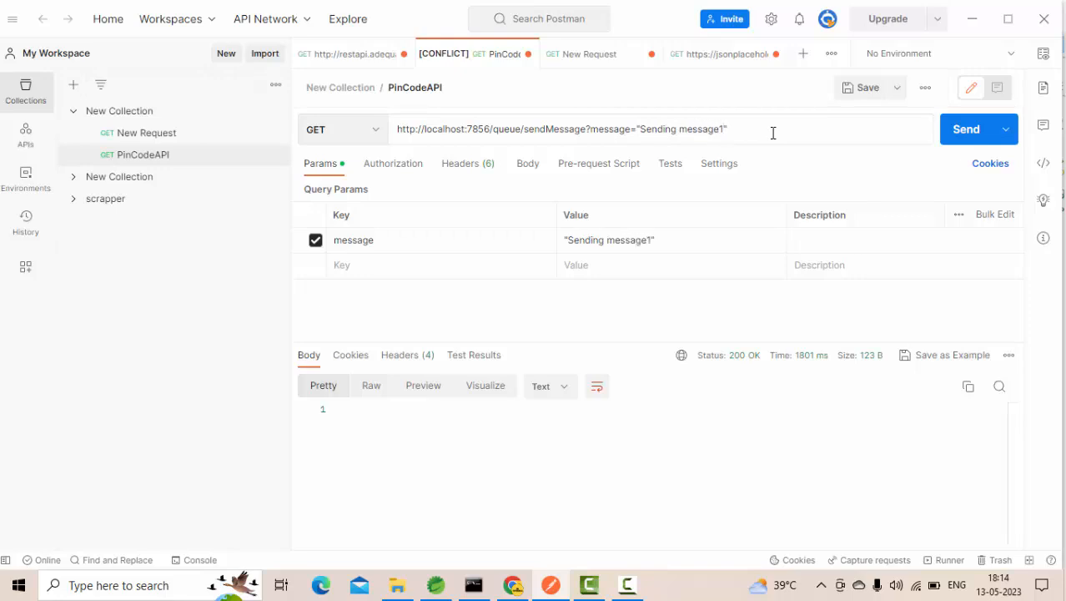
double_click(609, 129)
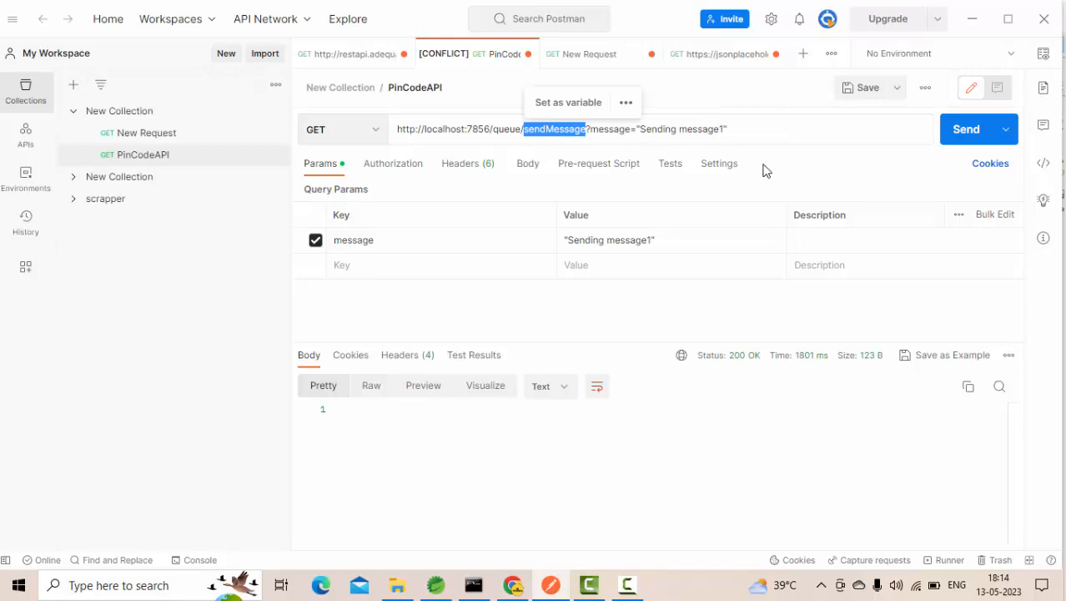
click(966, 129)
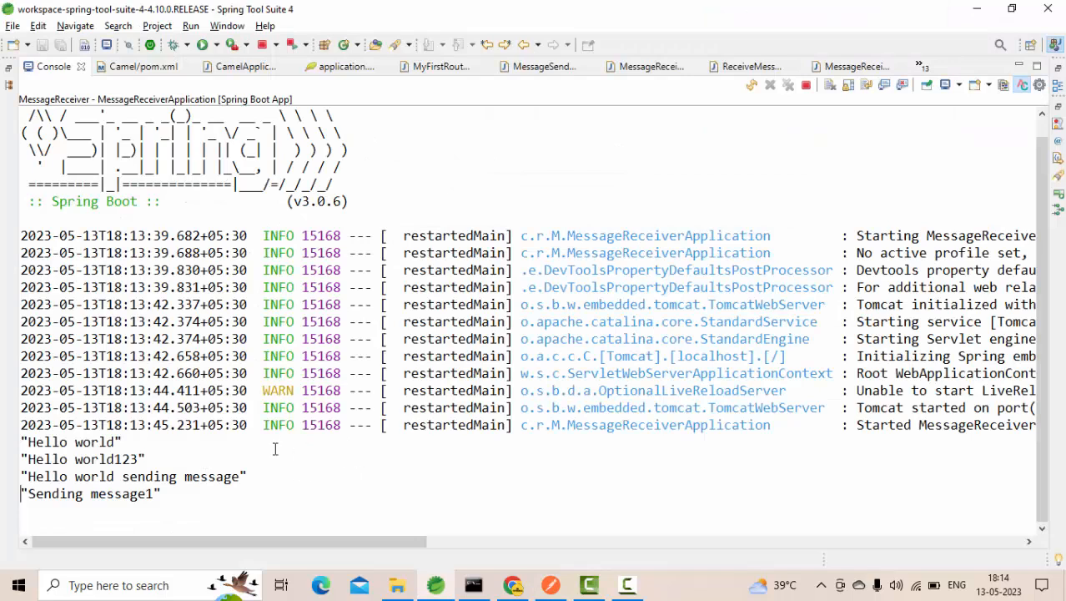
mouse_move(948, 84)
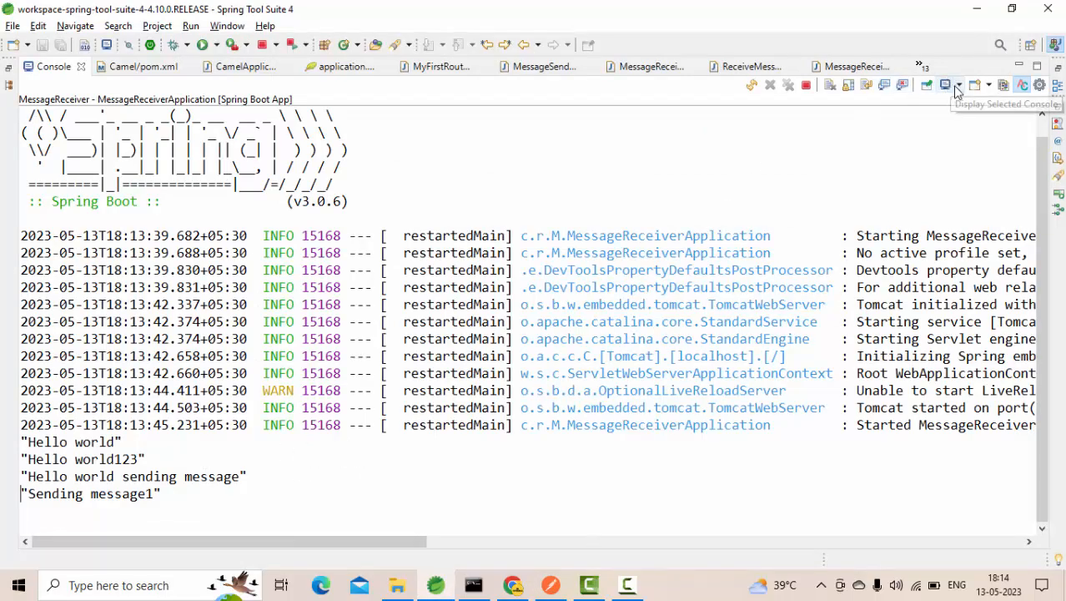
mouse_move(861, 138)
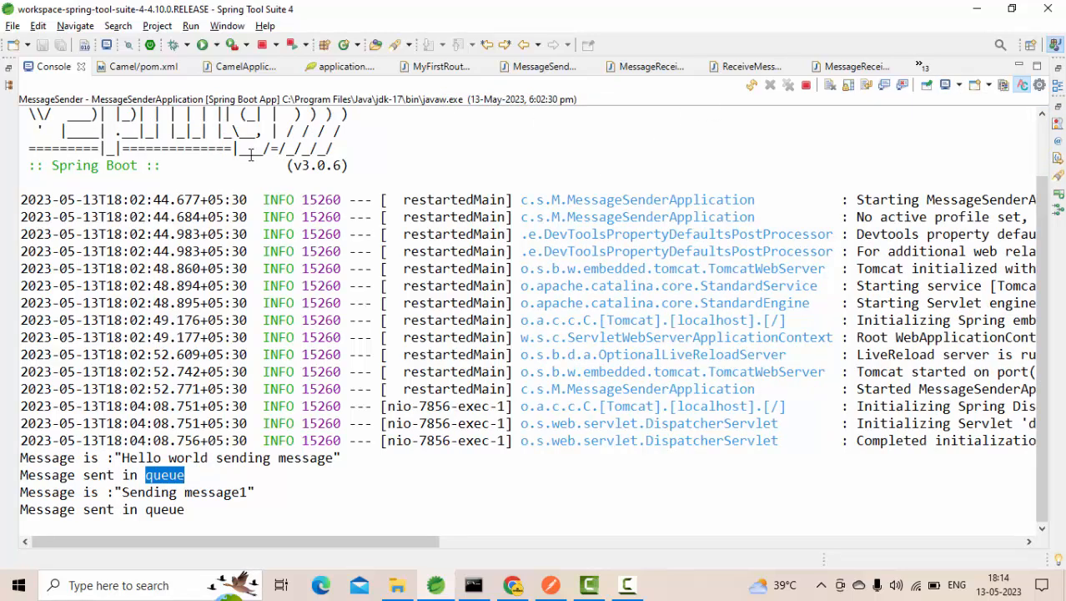
mouse_move(23, 78)
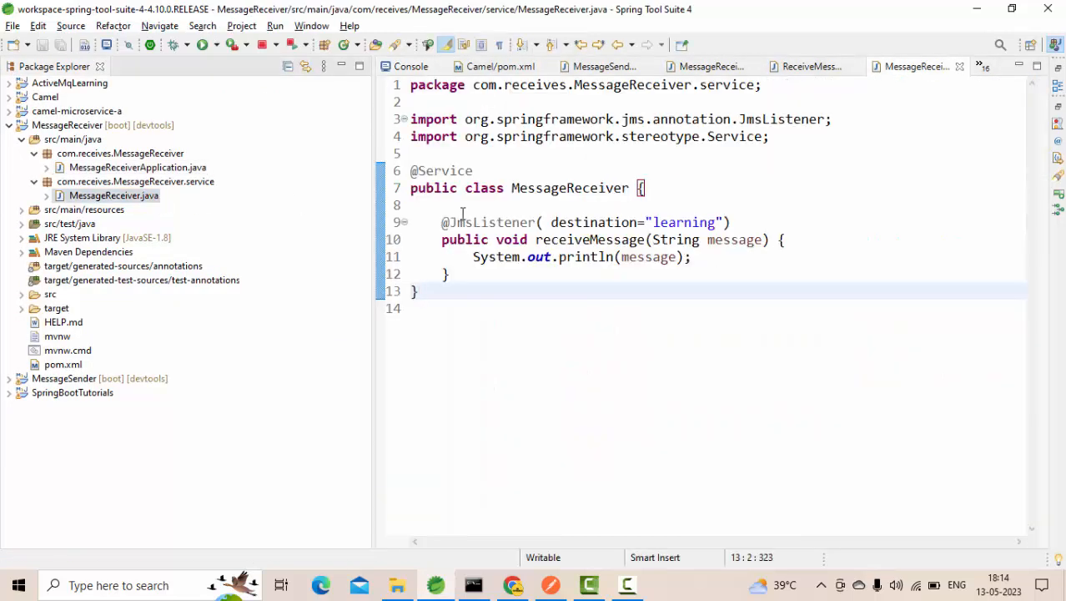
double_click(491, 222)
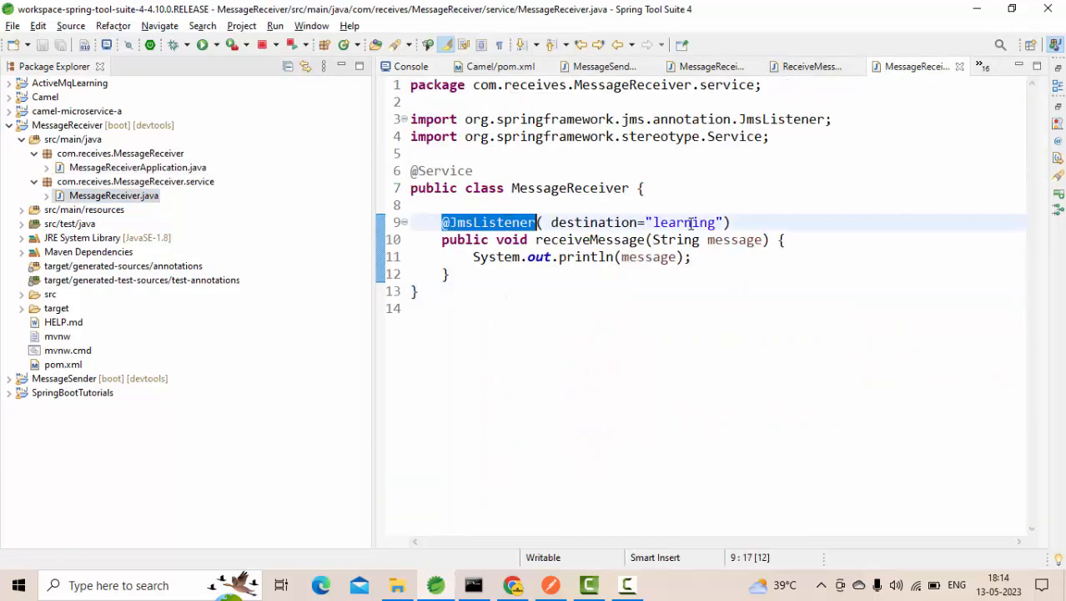
double_click(685, 222)
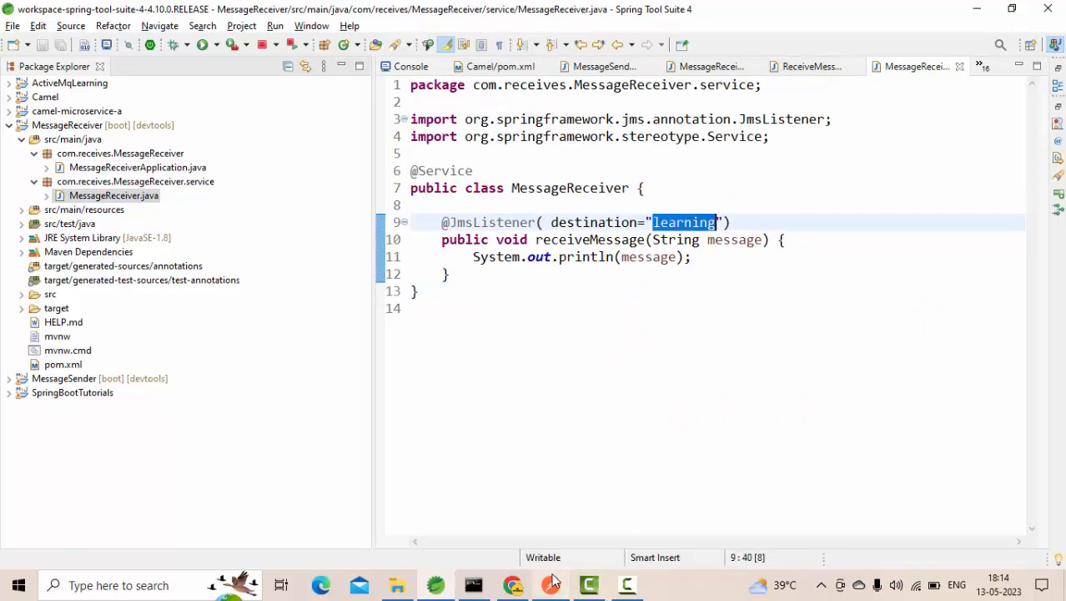
click(512, 584)
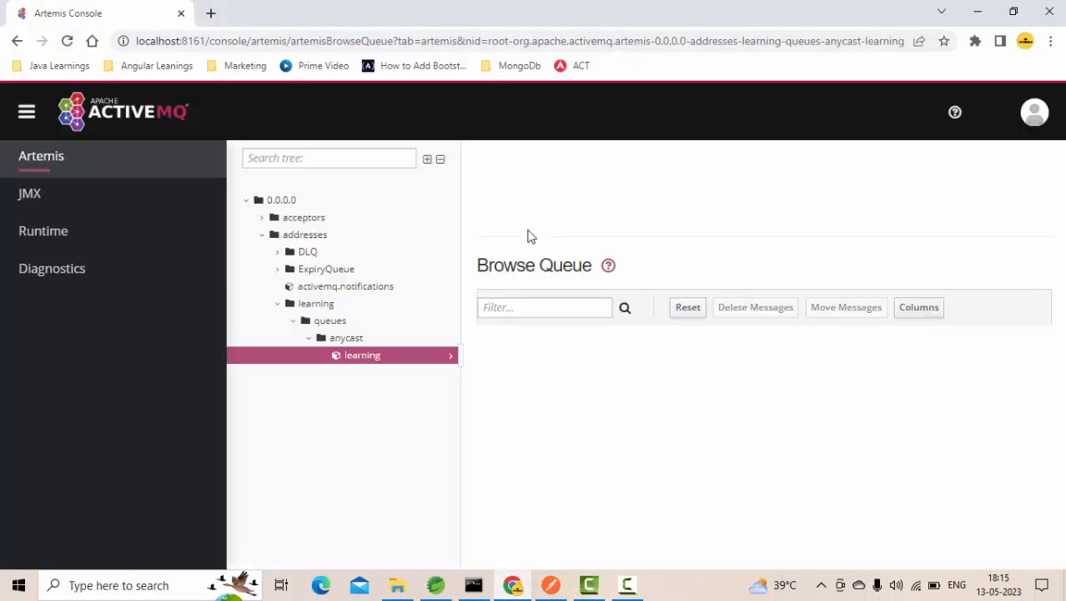
- Select the learning queue and bring up the Send message form from More actions
click(362, 353)
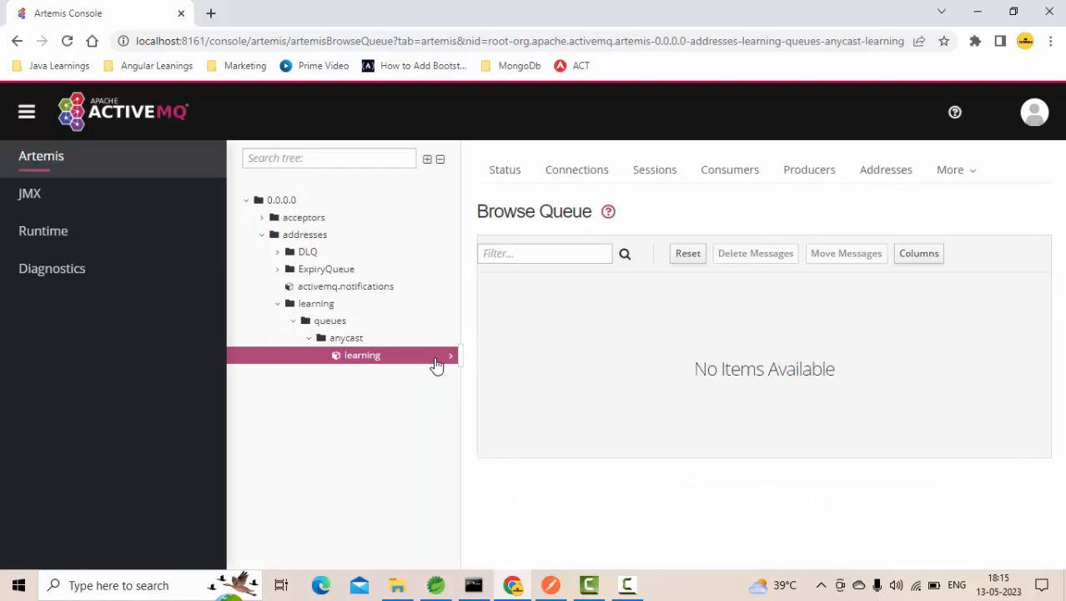
mouse_move(981, 170)
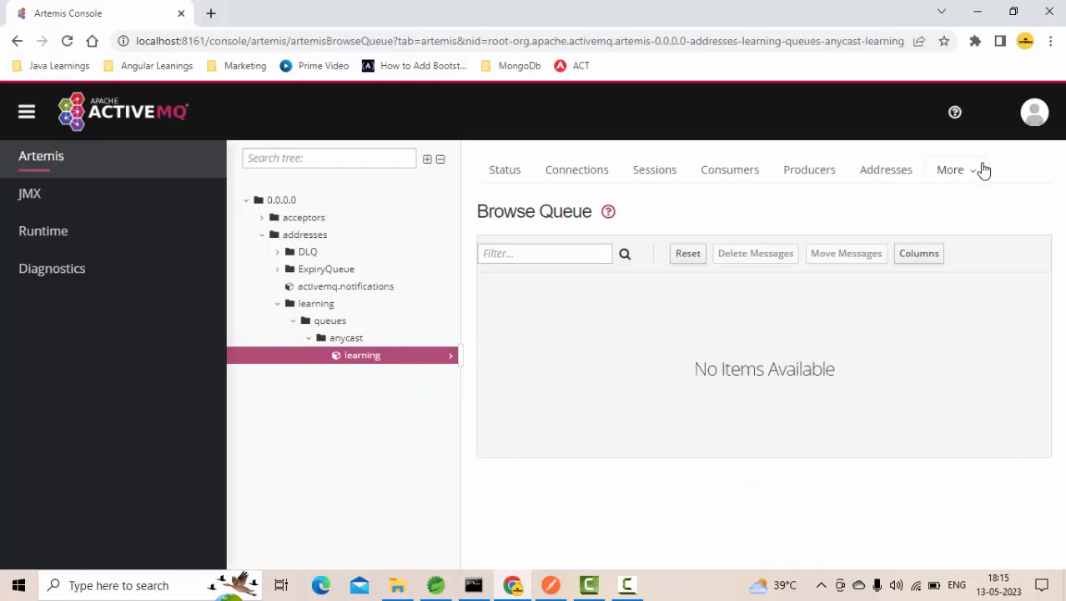
click(951, 170)
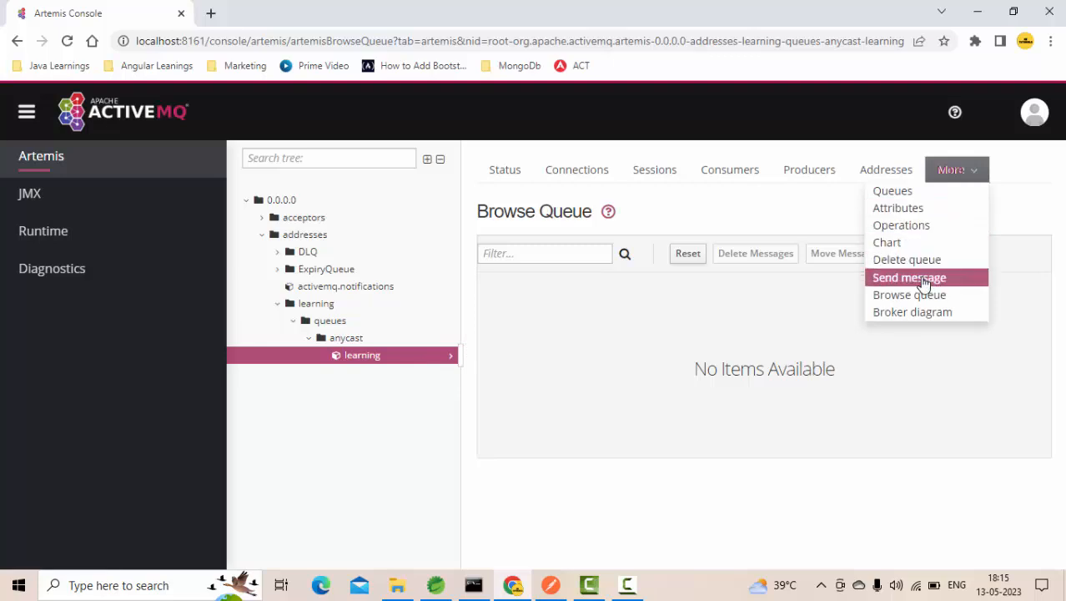
mouse_move(909, 293)
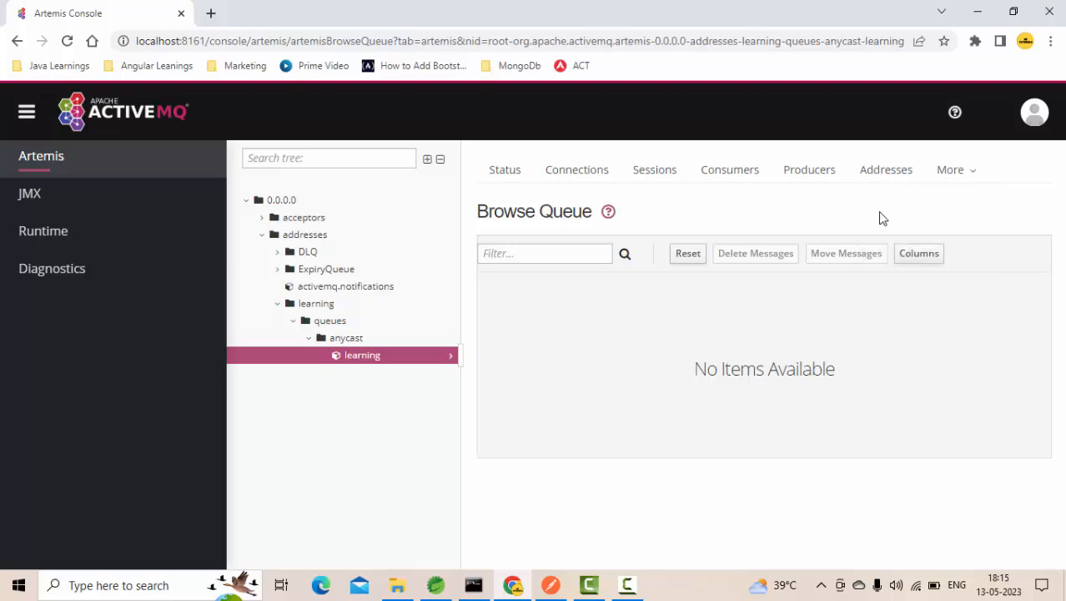
mouse_move(954, 170)
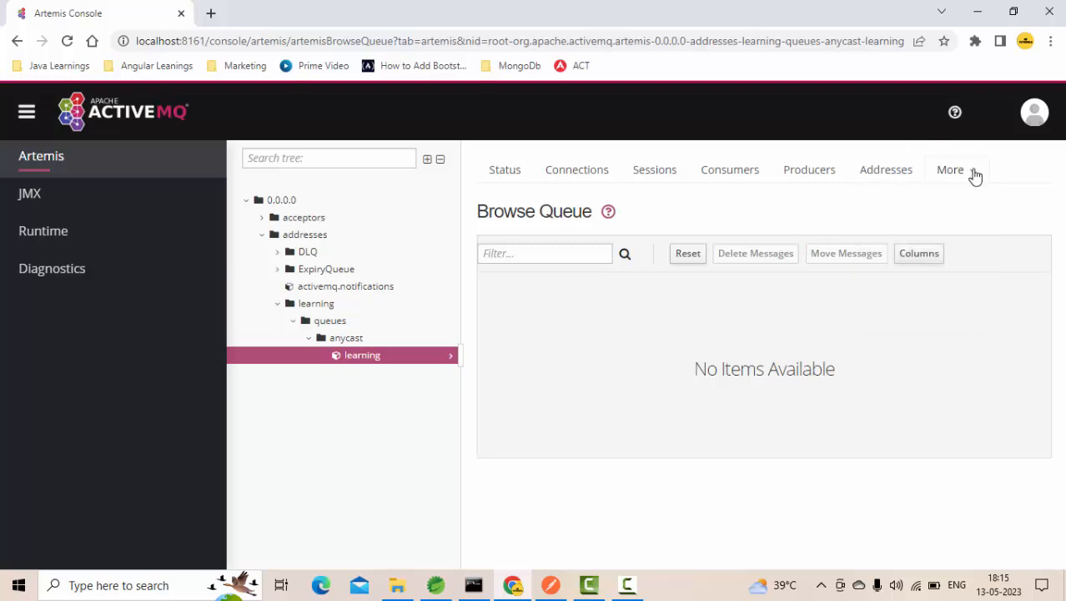
click(951, 171)
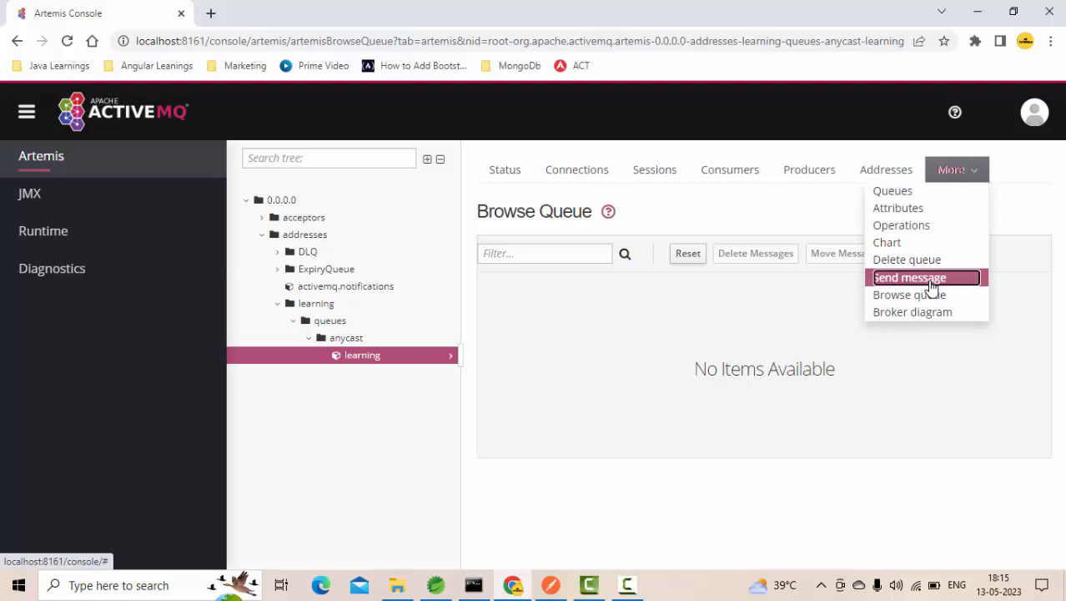
click(911, 277)
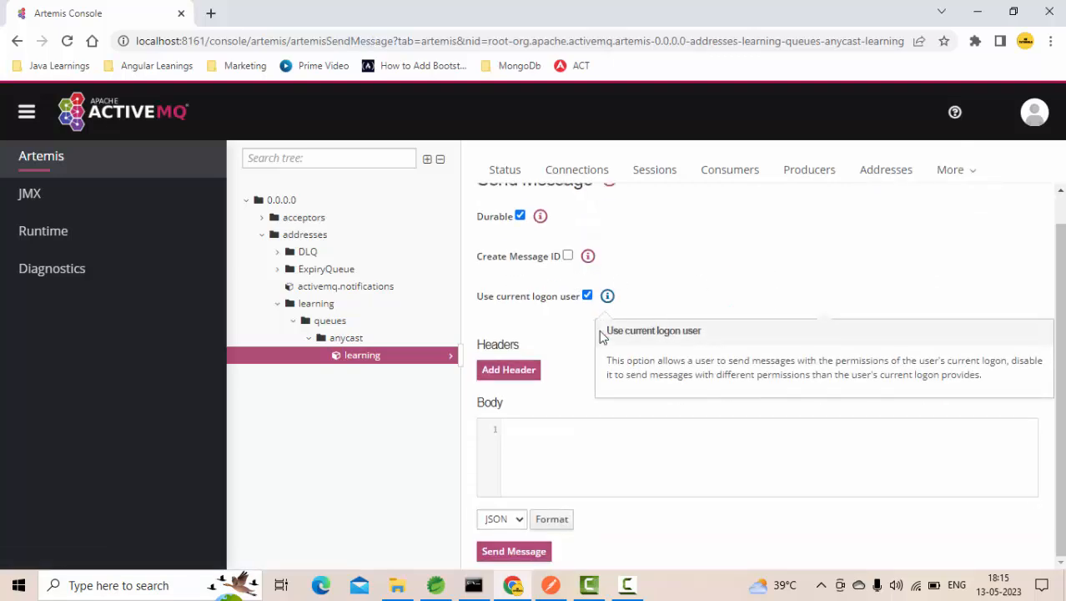
- Send a message with body hello to the learning queue
text(h)
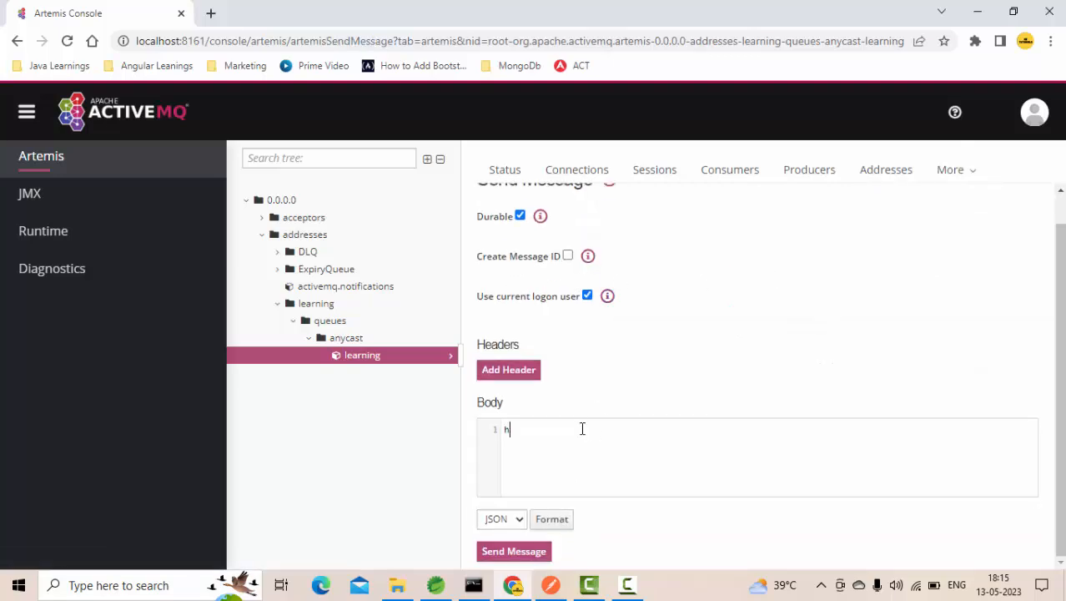
text(ello)
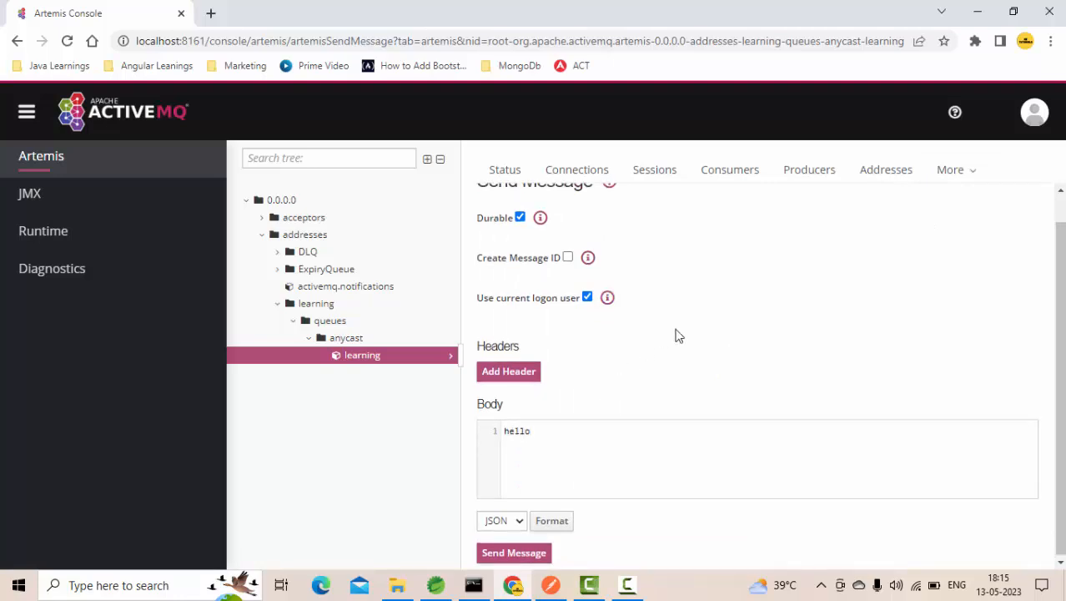
scroll(up, 3)
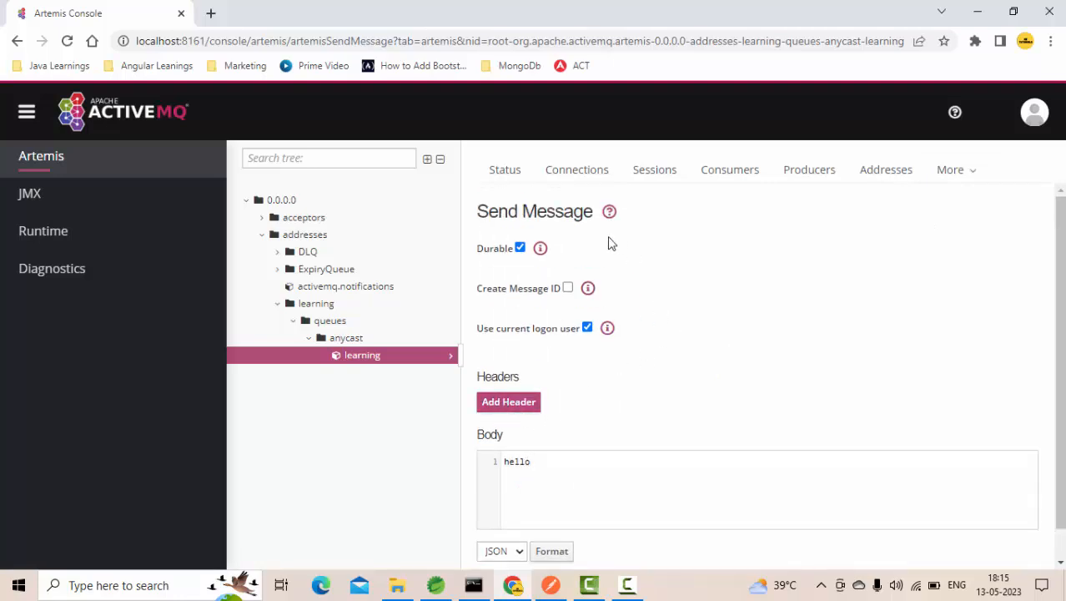
scroll(down, 3)
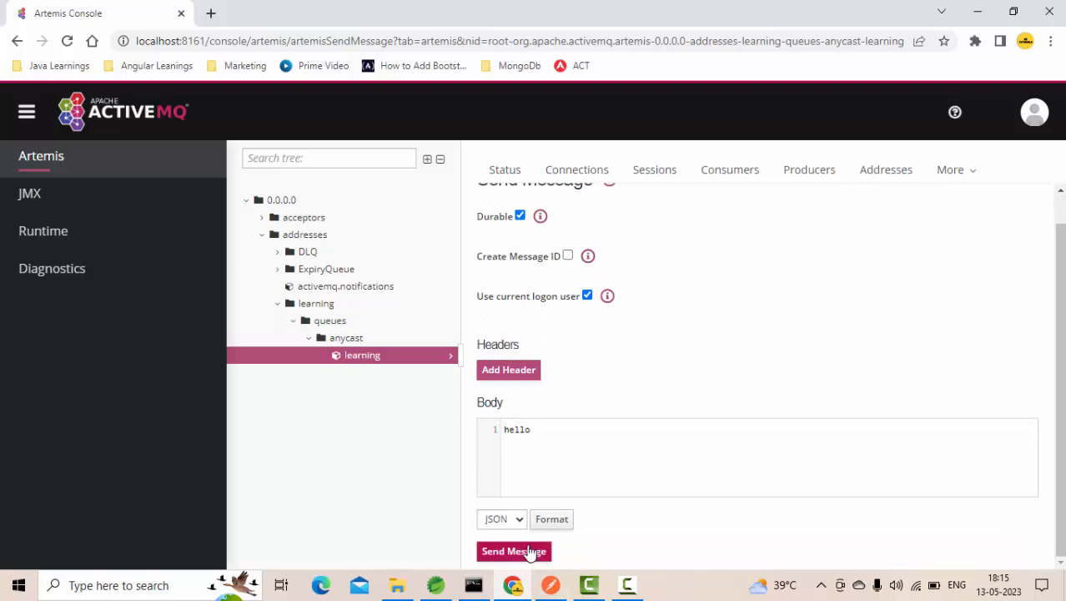
click(514, 551)
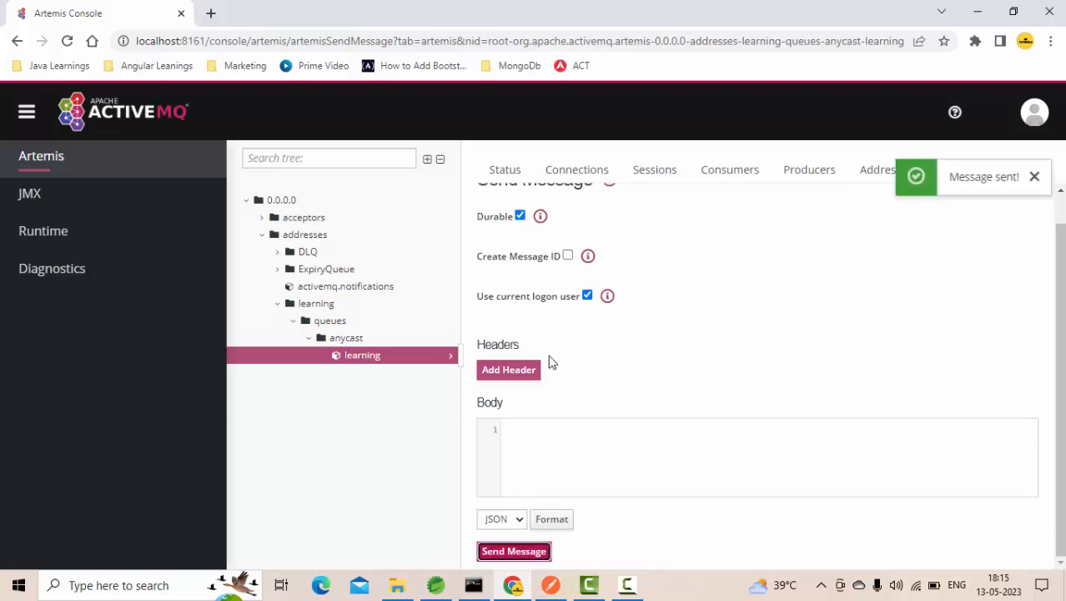
mouse_move(554, 360)
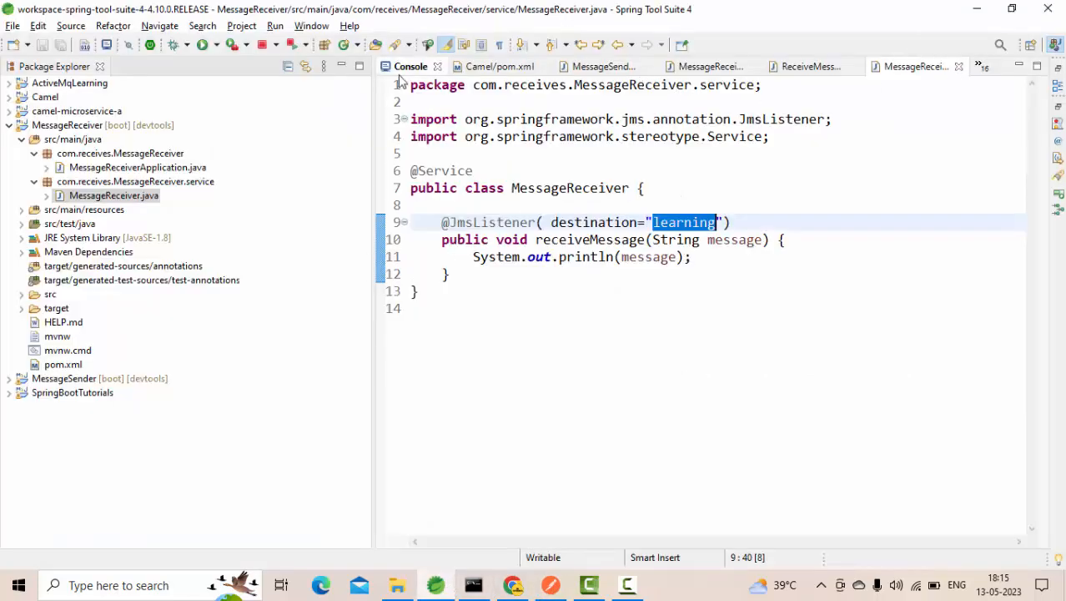
click(411, 67)
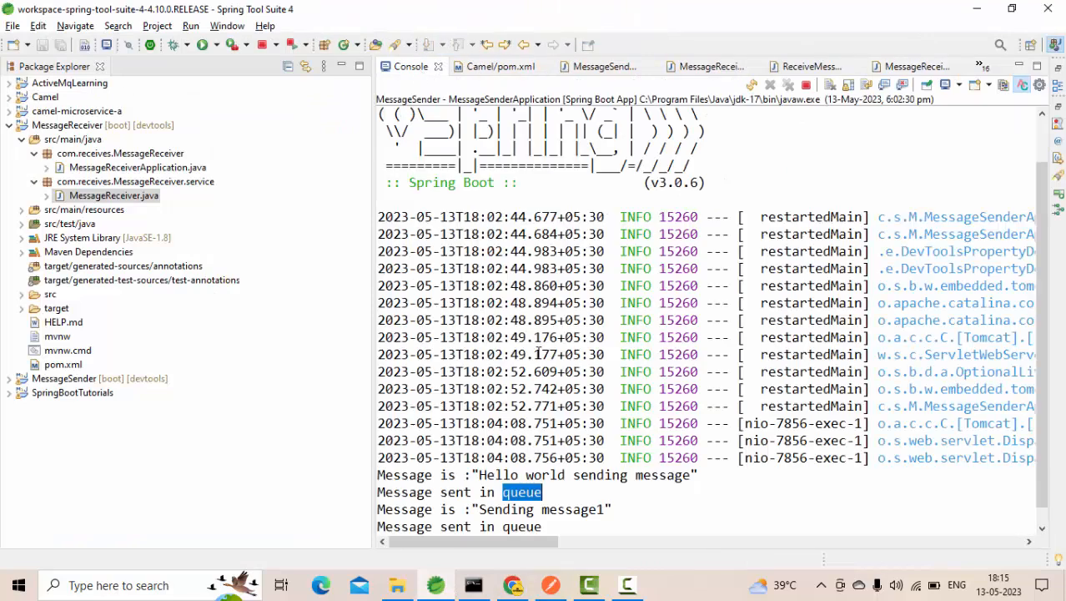
scroll(up, 3)
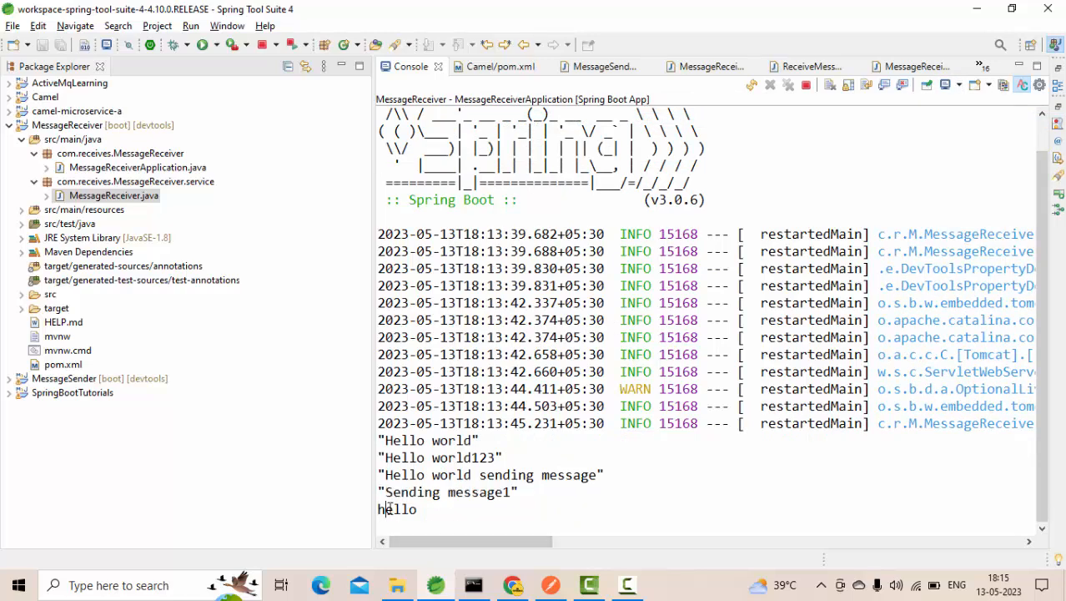
double_click(397, 509)
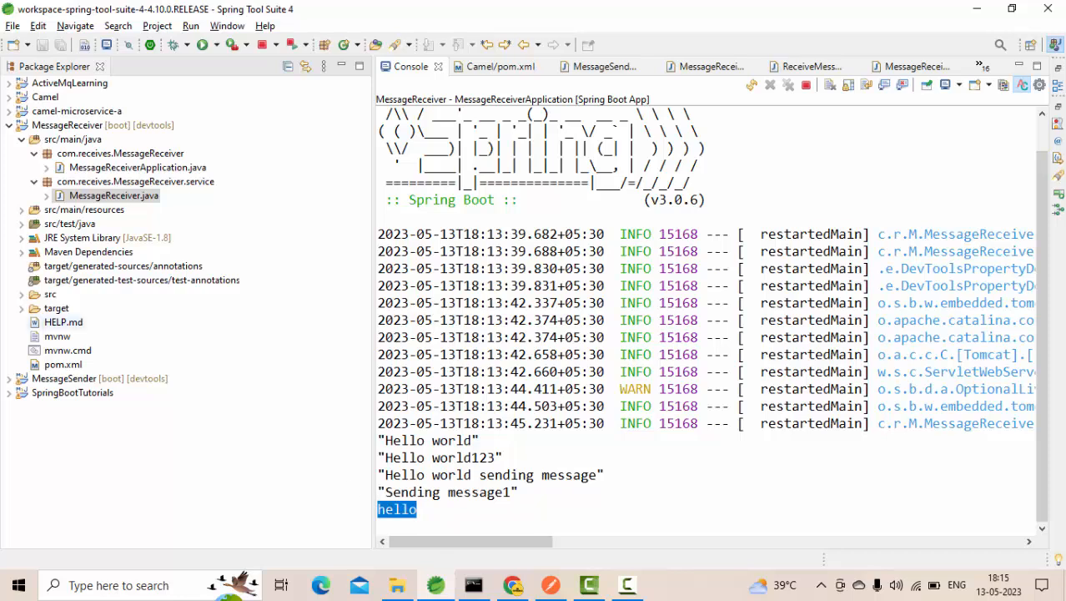
click(113, 195)
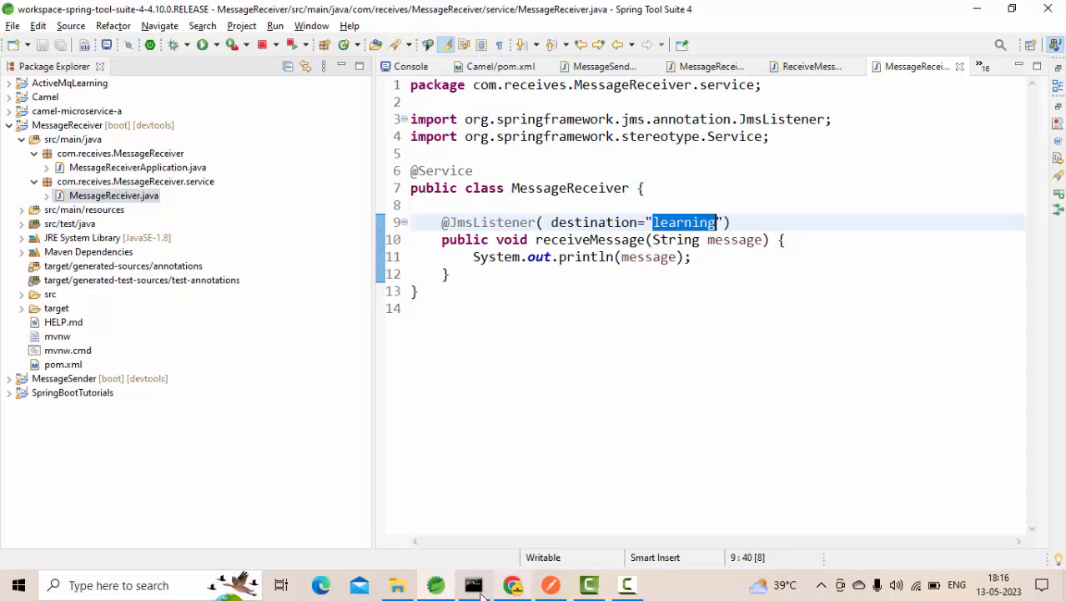
click(474, 584)
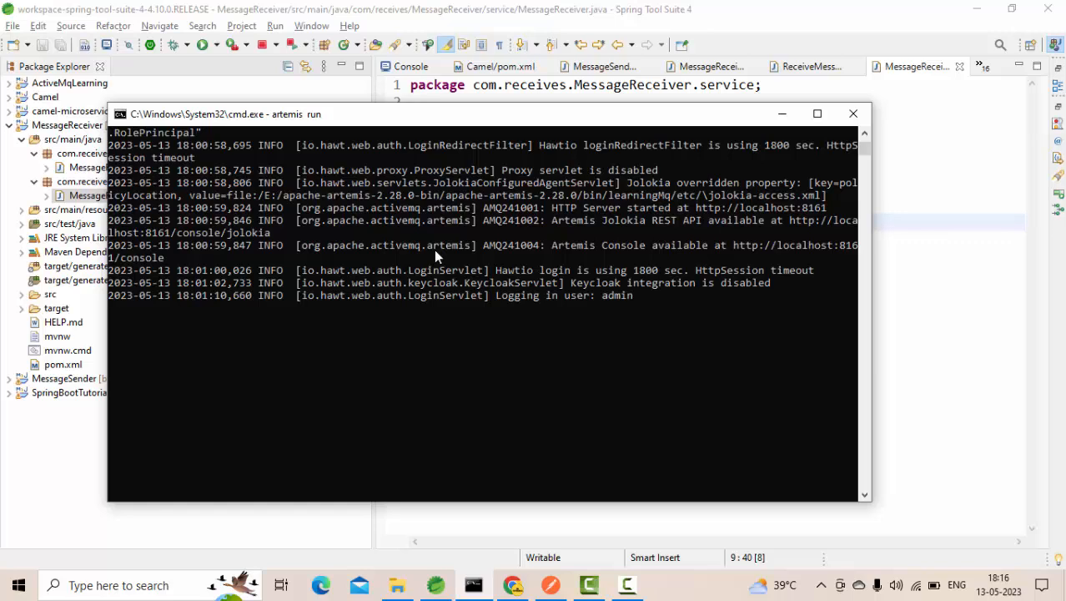
mouse_move(484, 477)
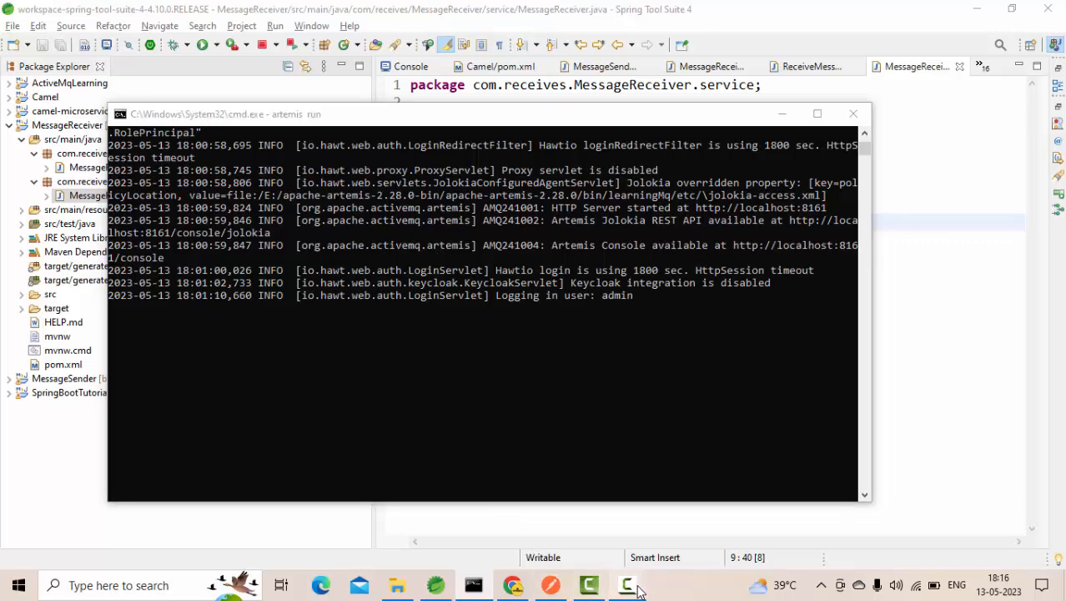
- Bring the Command Prompt running the Artemis broker to the front to view its startup log
click(627, 584)
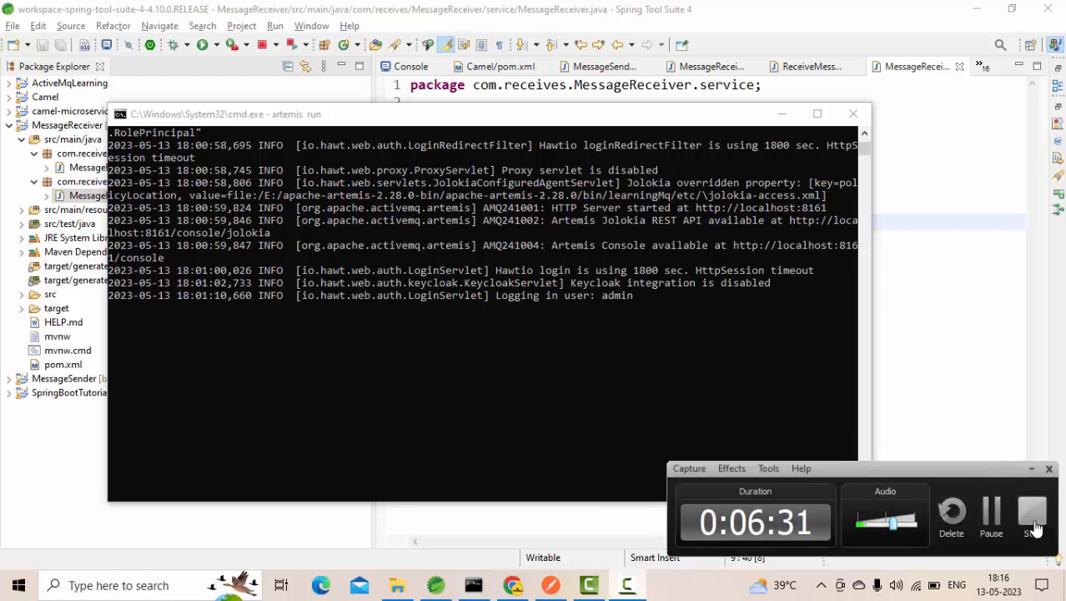